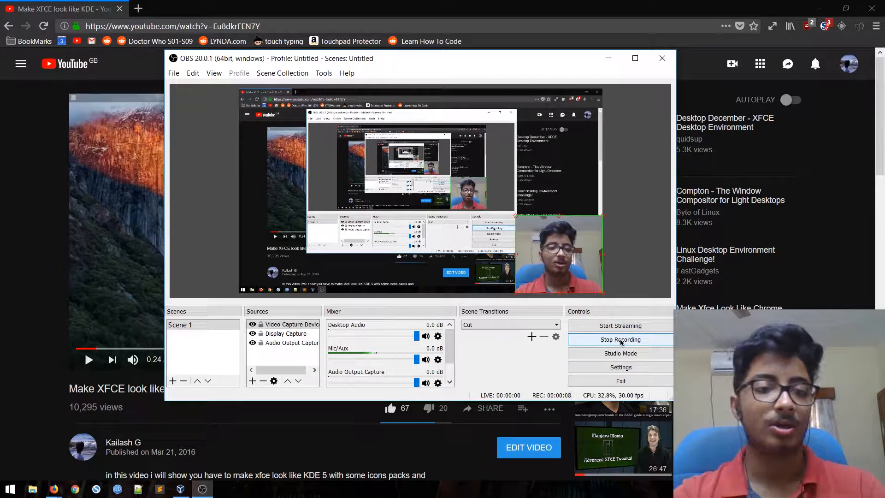
- Start the manjaro VM from VirtualBox Manager and close the Manjaro Hello welcome window
{"action": "left_click", "coordinate": [661, 58]}
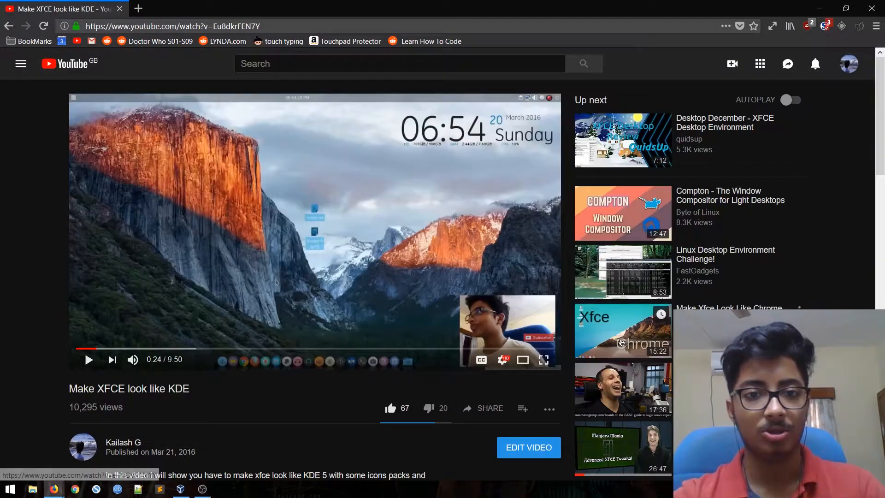
{"action": "scroll", "scroll_direction": "down", "scroll_amount": 3}
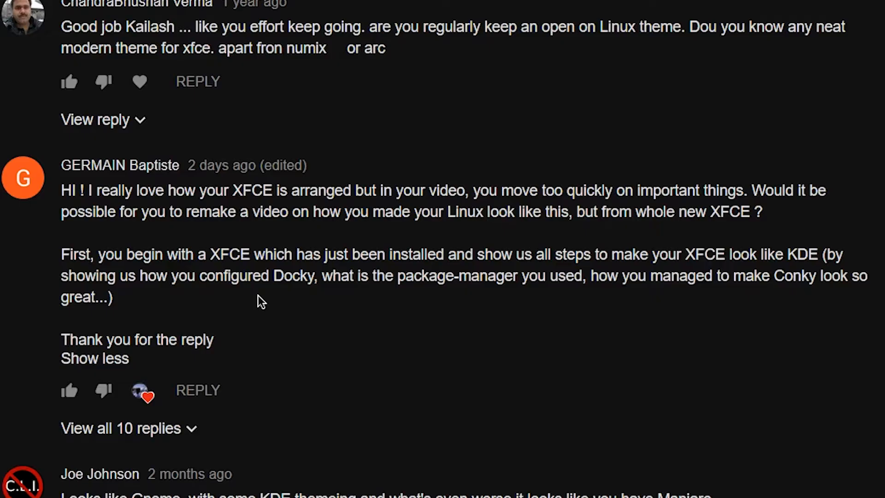
{"action": "mouse_move", "coordinate": [343, 298]}
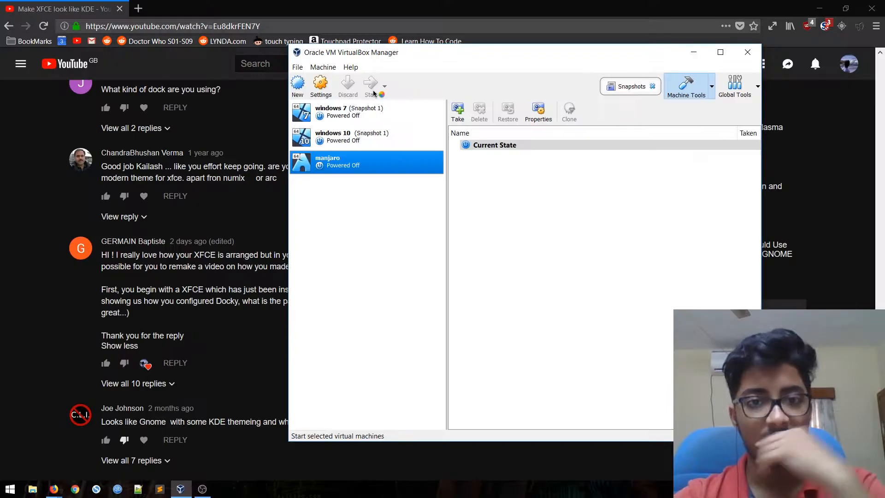
{"action": "left_click", "coordinate": [371, 86]}
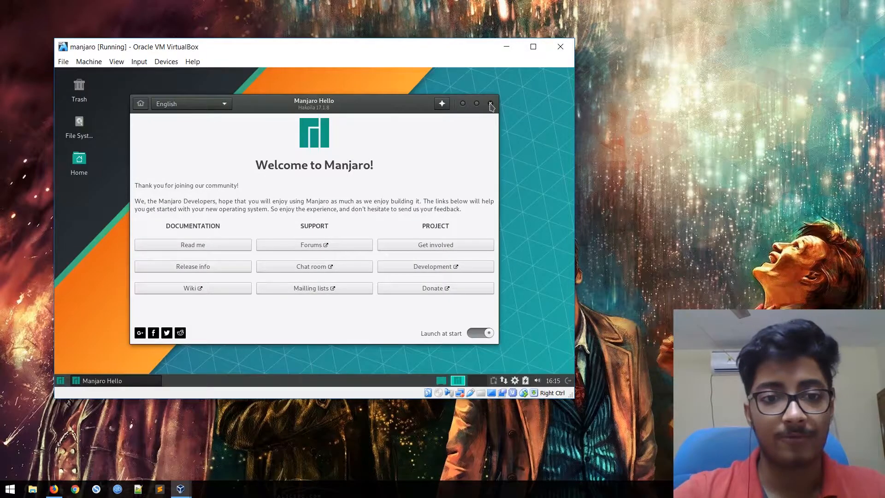
{"action": "left_click", "coordinate": [490, 103]}
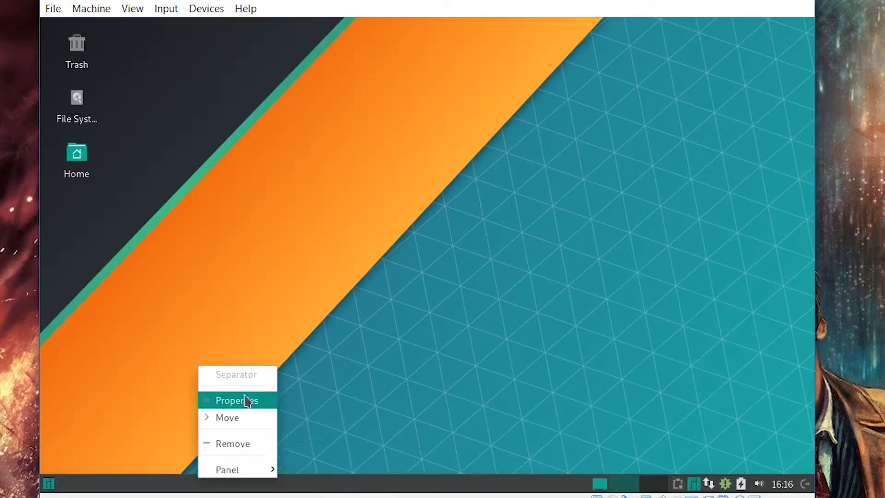
- Unlock Panel 0 in Panel Settings so it can be dragged to the top edge
{"action": "left_click", "coordinate": [49, 481]}
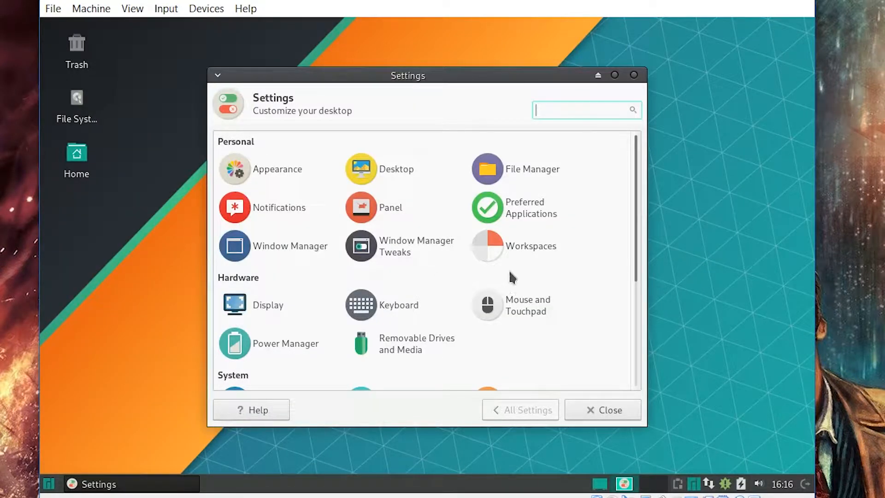
{"action": "scroll", "scroll_direction": "down", "scroll_amount": 3}
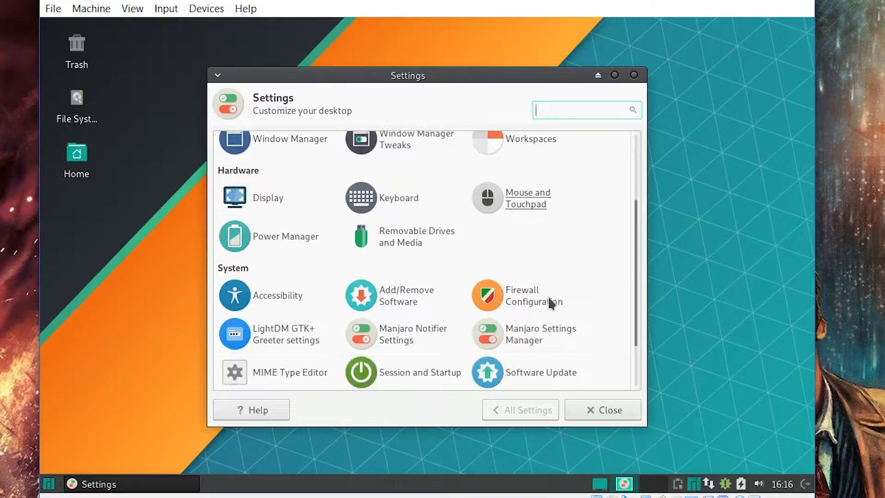
{"action": "scroll", "scroll_direction": "down", "scroll_amount": 3}
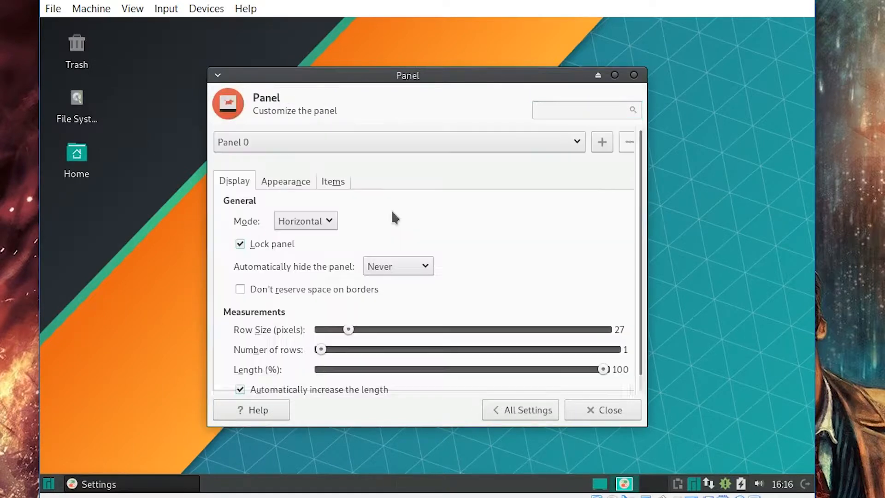
{"action": "left_click", "coordinate": [239, 243]}
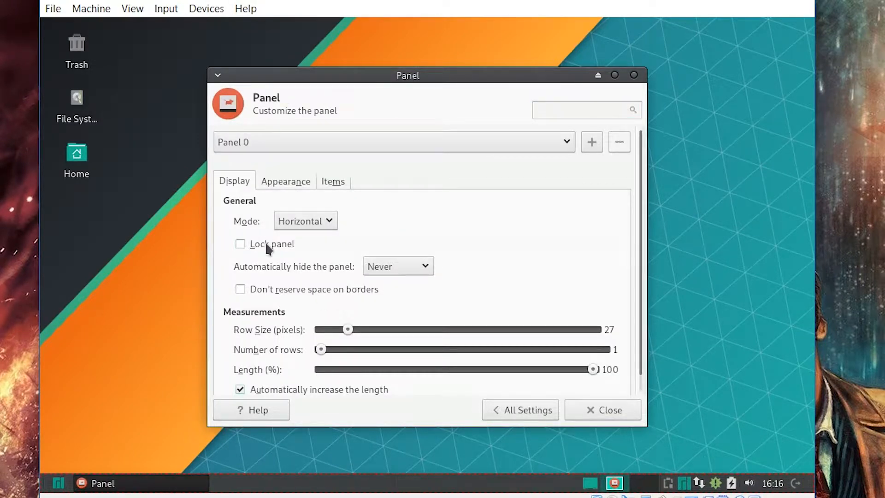
{"action": "mouse_move", "coordinate": [815, 487]}
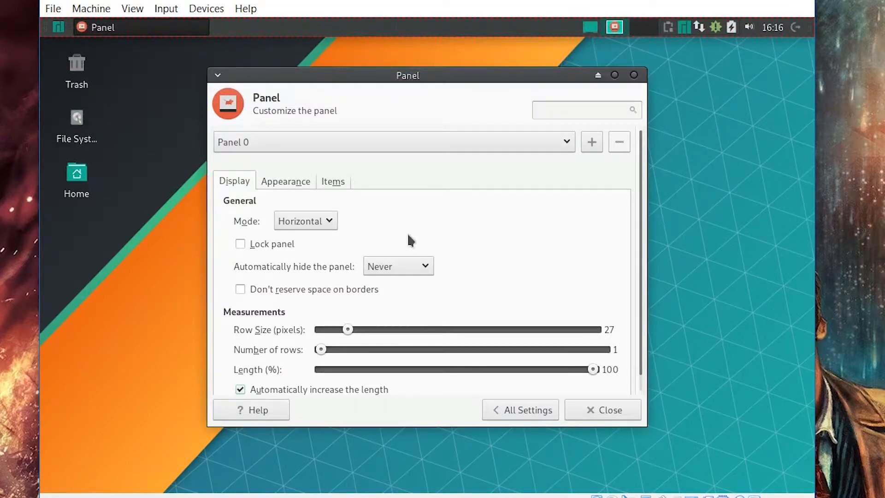
{"action": "mouse_move", "coordinate": [333, 187]}
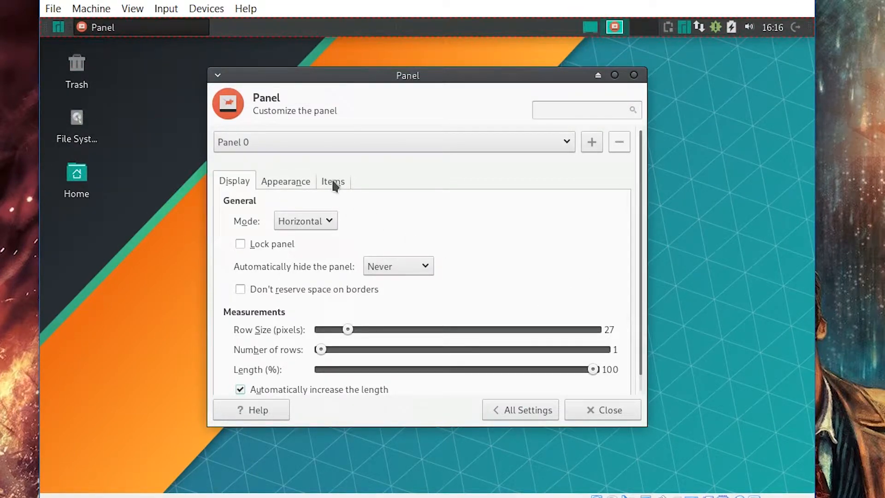
- Remove Window Buttons, Show Desktop and Workspace Switcher from Panel 0's item list
{"action": "left_click", "coordinate": [333, 180]}
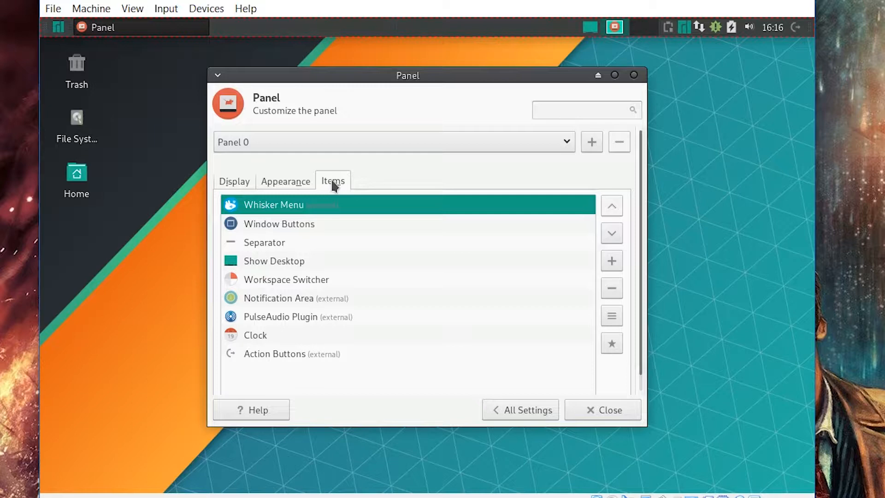
{"action": "left_click", "coordinate": [611, 288]}
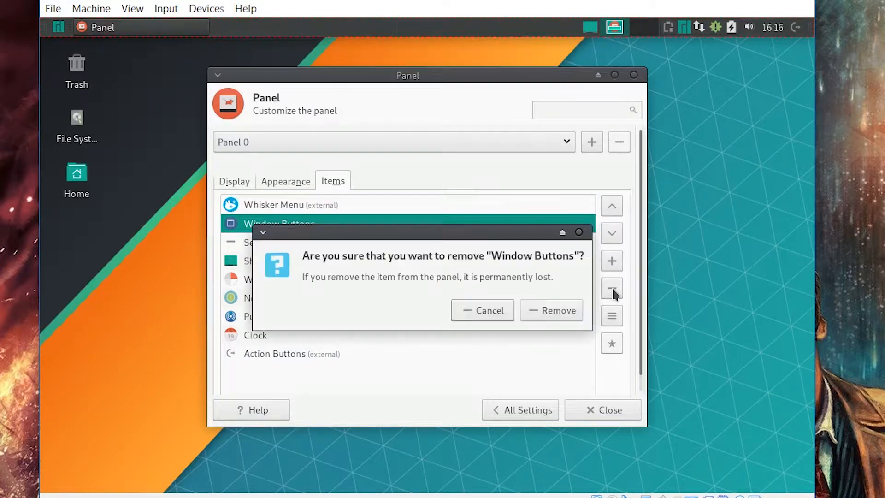
{"action": "left_click", "coordinate": [557, 310]}
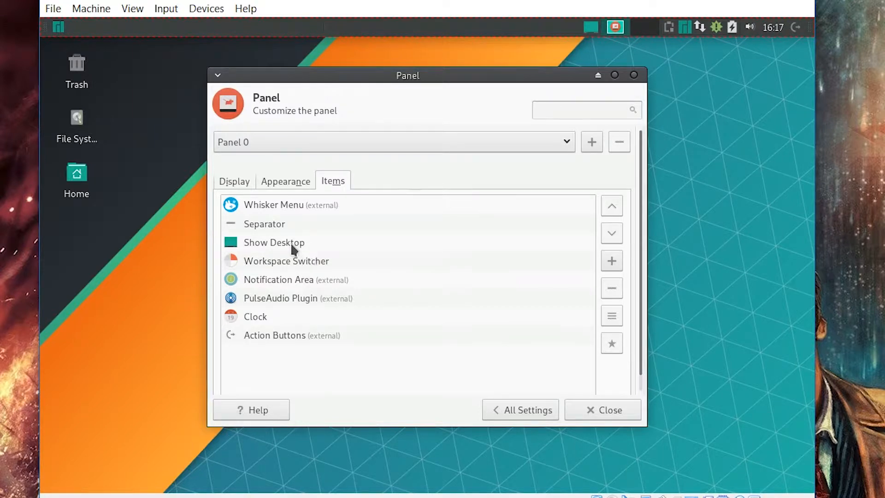
{"action": "left_click", "coordinate": [612, 288]}
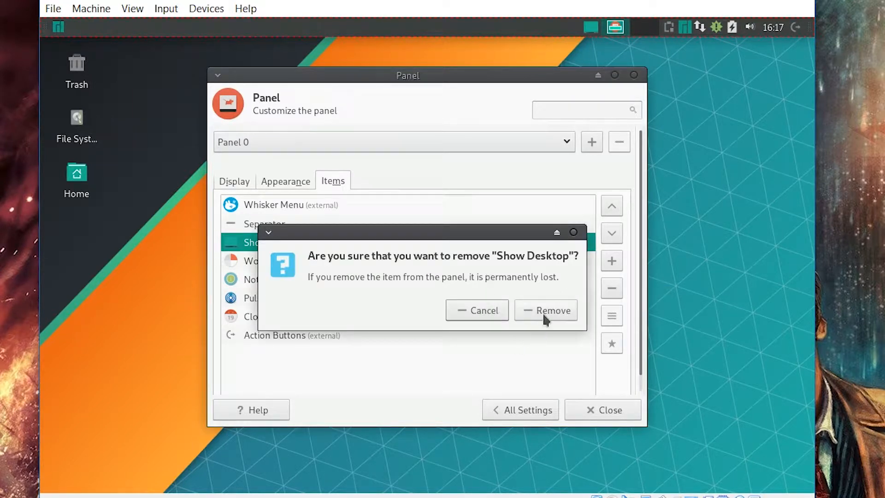
{"action": "left_click", "coordinate": [545, 310]}
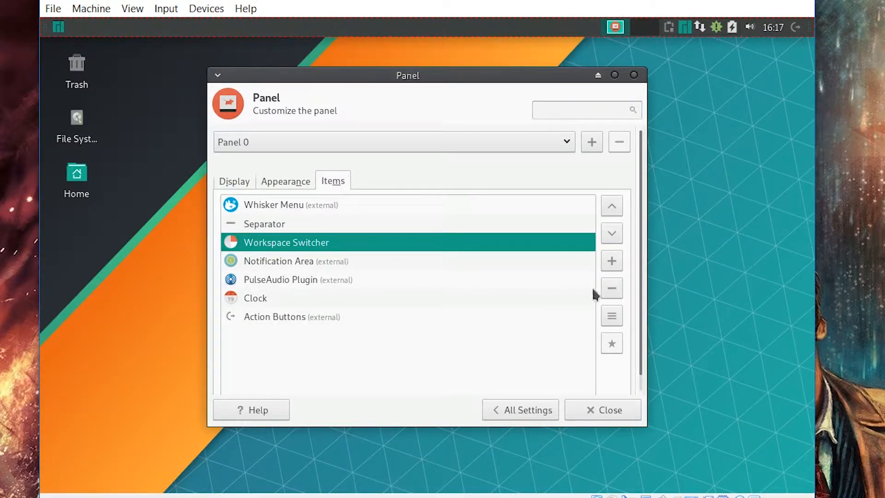
{"action": "left_click", "coordinate": [612, 288]}
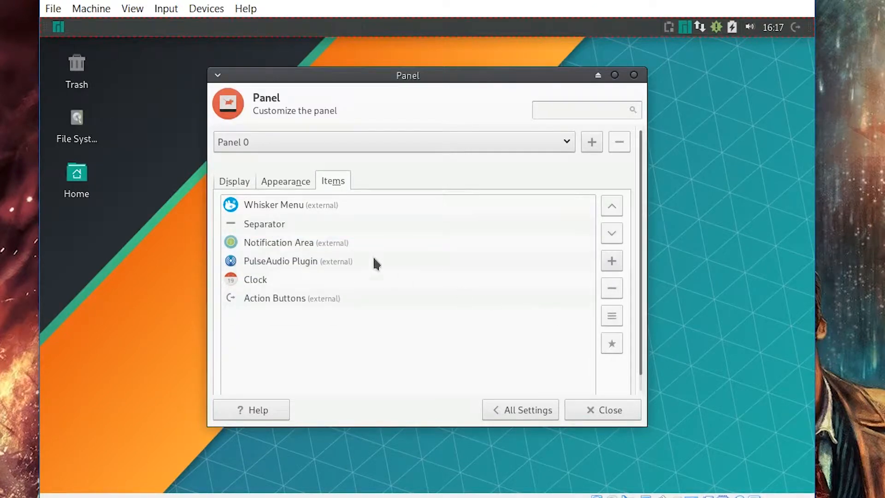
{"action": "mouse_move", "coordinate": [321, 288]}
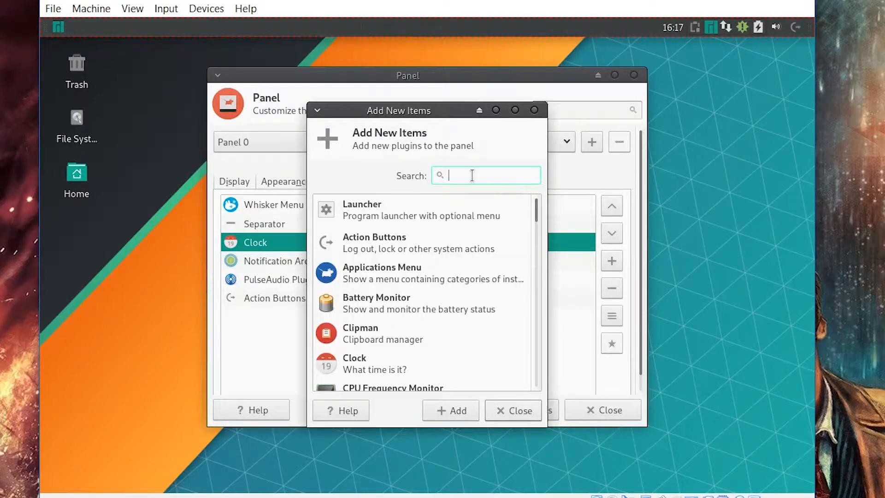
- Add a Separator after Clock and set it to Expand so the clock is centred
{"action": "type", "text": "se"}
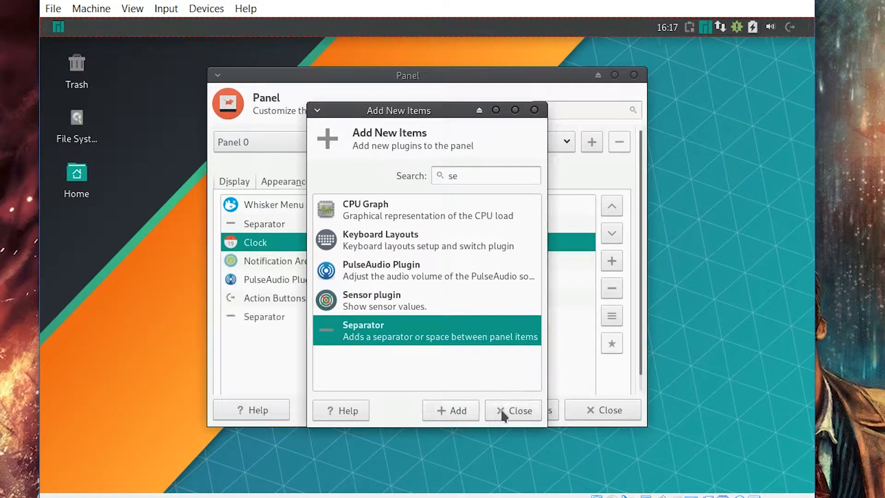
{"action": "left_click", "coordinate": [513, 410]}
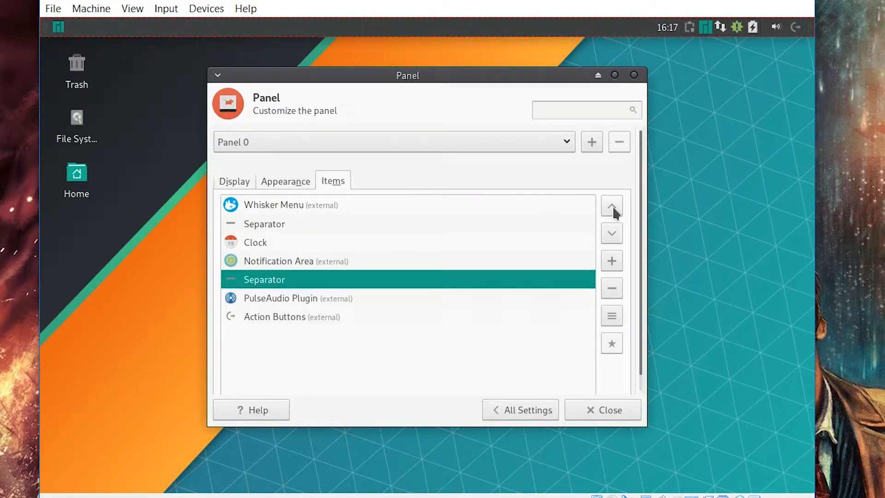
{"action": "left_click", "coordinate": [612, 206]}
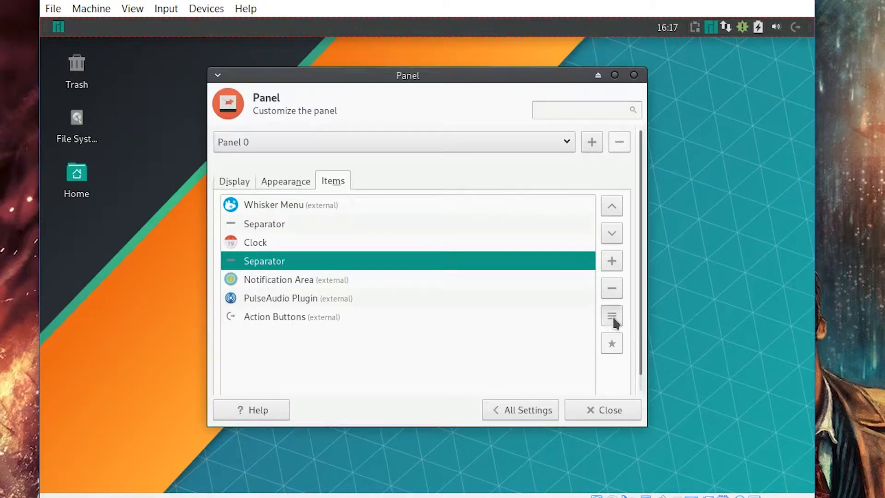
{"action": "left_click", "coordinate": [612, 315]}
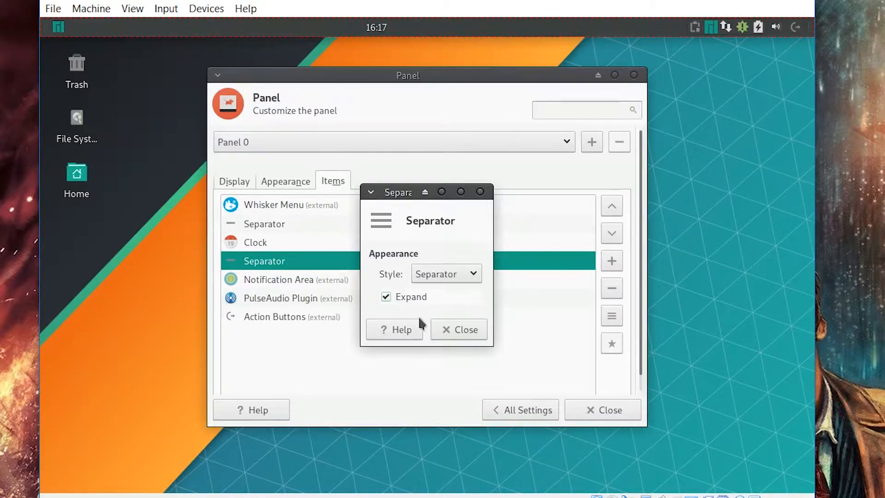
{"action": "mouse_move", "coordinate": [490, 94]}
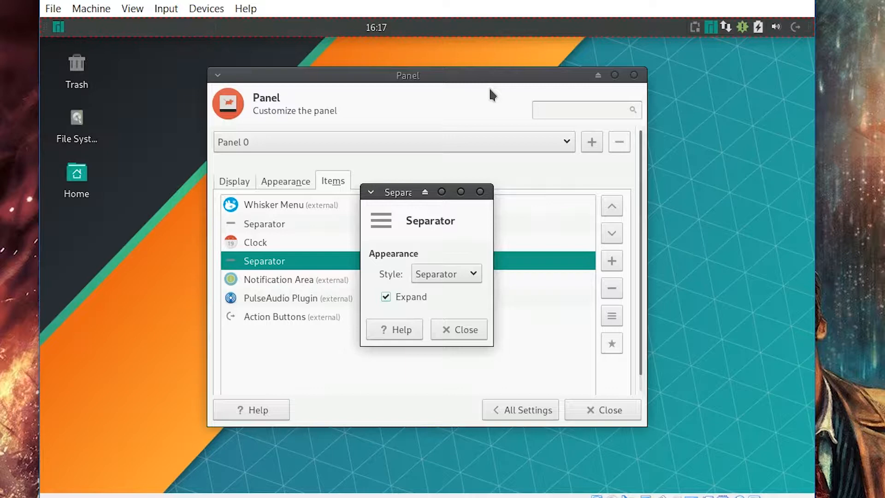
{"action": "left_click", "coordinate": [459, 329]}
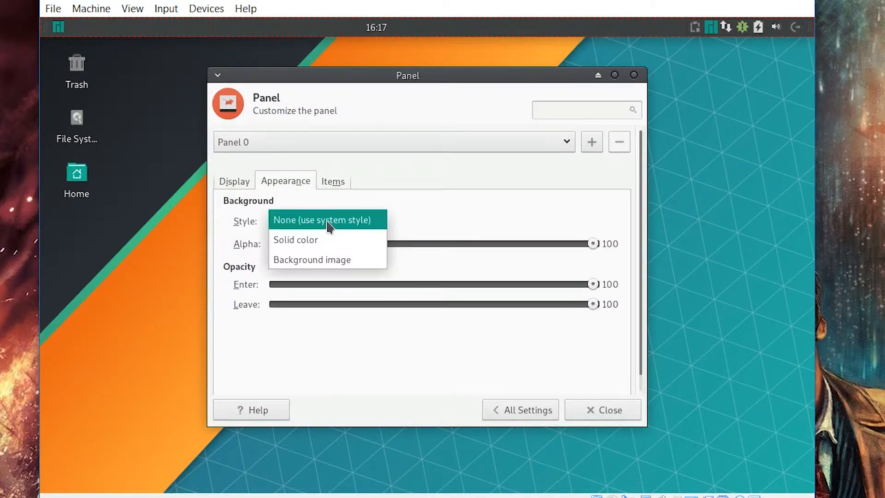
- Give Panel 0 a solid-colour background at alpha 57 and close Panel Settings
{"action": "left_click", "coordinate": [295, 240]}
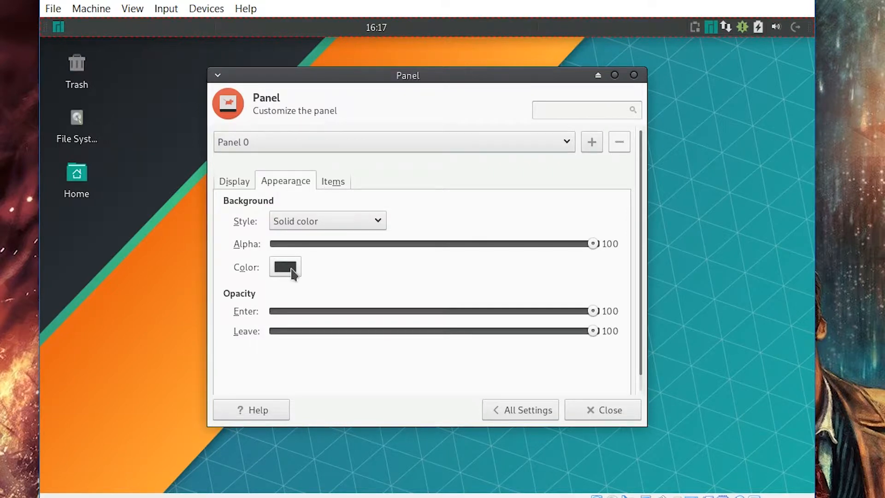
{"action": "left_click_drag", "start_coordinate": [592, 244], "coordinate": [461, 244]}
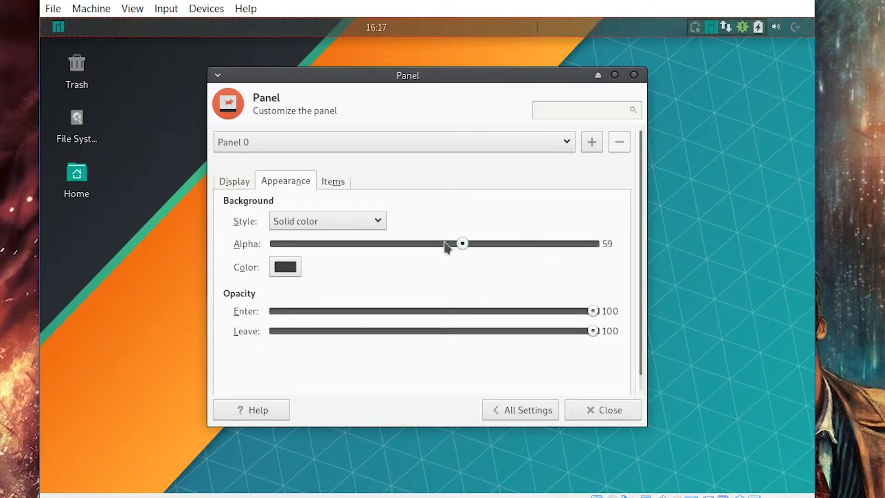
{"action": "left_click_drag", "start_coordinate": [462, 243], "coordinate": [466, 243]}
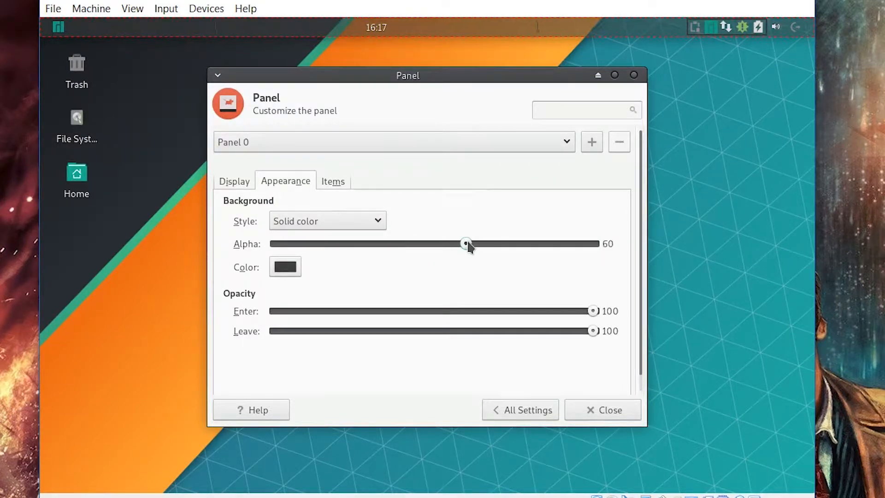
{"action": "left_click_drag", "start_coordinate": [466, 244], "coordinate": [456, 243]}
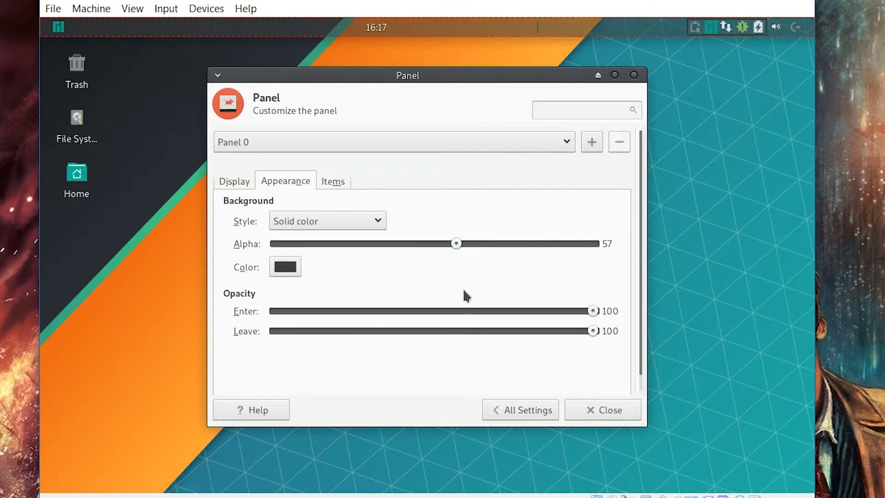
{"action": "mouse_move", "coordinate": [536, 35]}
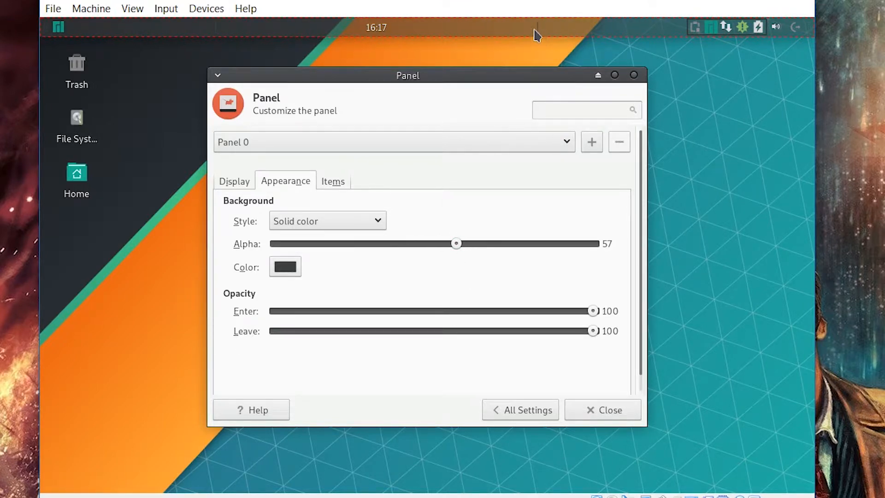
{"action": "mouse_move", "coordinate": [419, 236]}
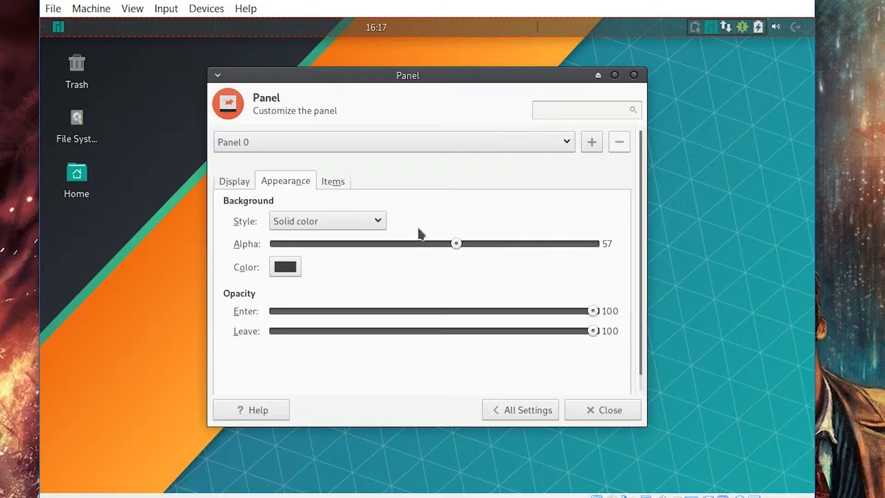
{"action": "left_click", "coordinate": [234, 181]}
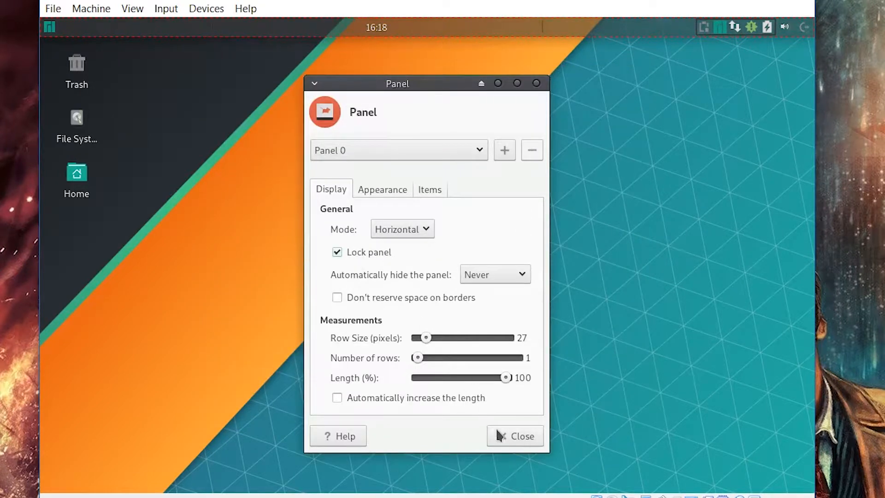
{"action": "left_click", "coordinate": [514, 436]}
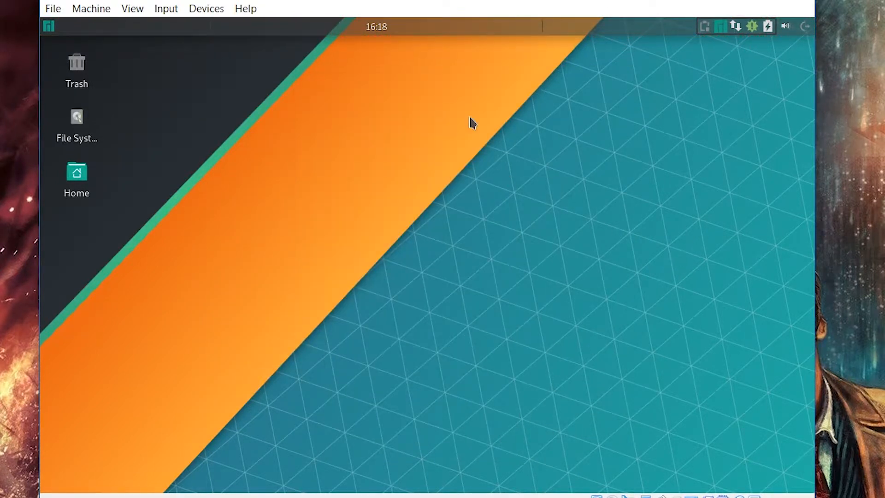
{"action": "mouse_move", "coordinate": [75, 37]}
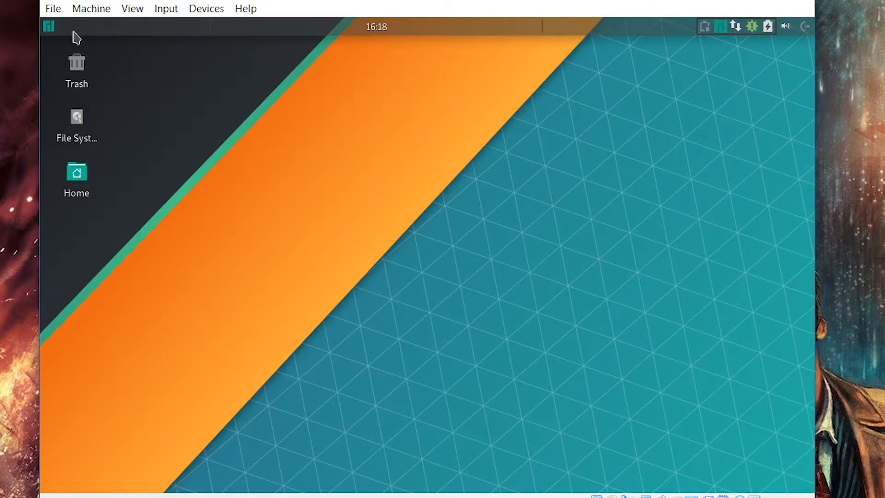
{"action": "mouse_move", "coordinate": [656, 65]}
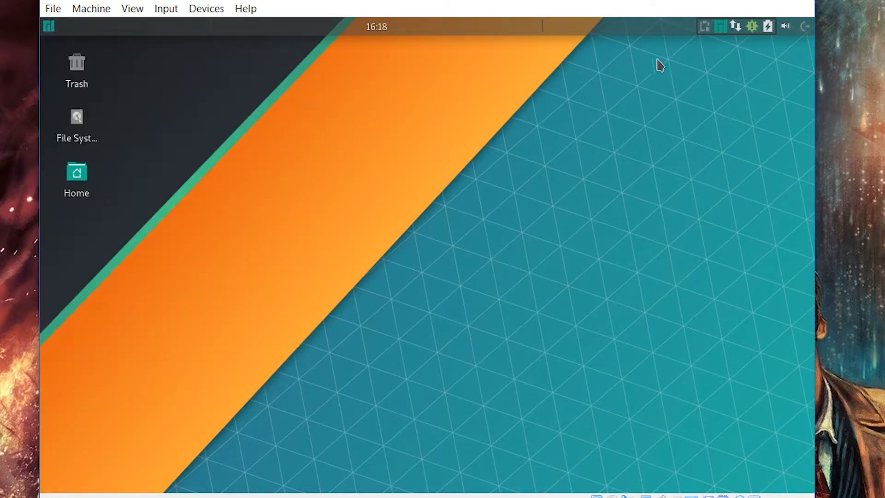
{"action": "mouse_move", "coordinate": [220, 3]}
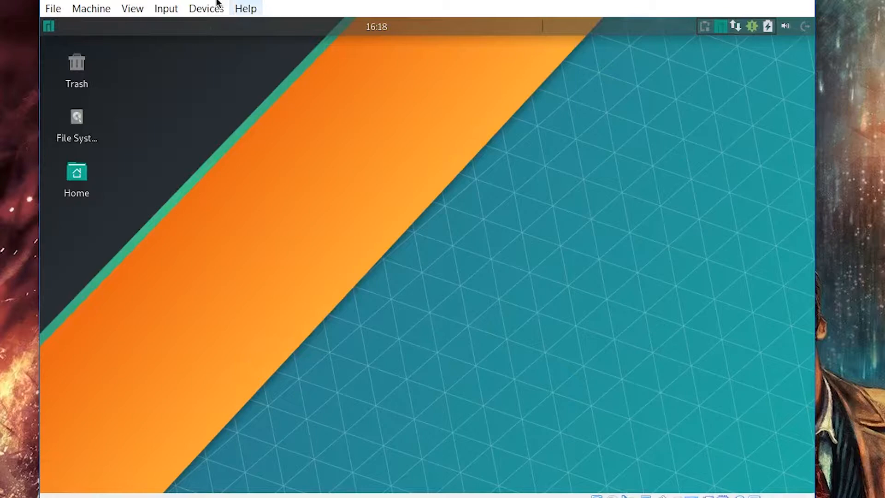
- Launch Window Manager settings from the Whisker menu's Settings category
{"action": "left_click", "coordinate": [50, 26]}
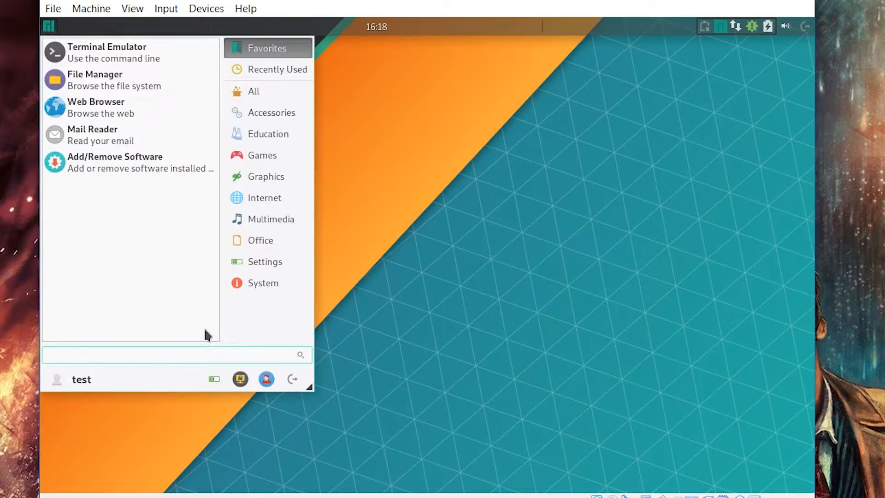
{"action": "left_click", "coordinate": [264, 262]}
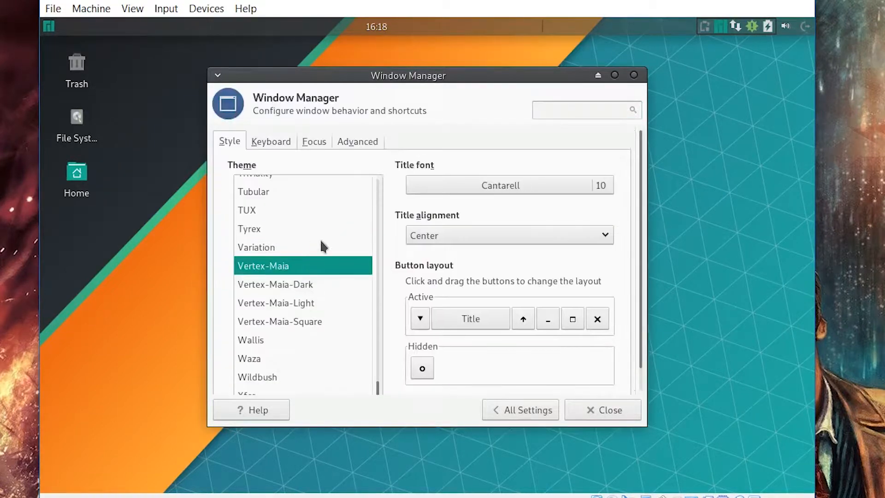
- Apply the Vertex-Maia-Dark window theme and move close, maximize, minimize before the title
{"action": "left_click", "coordinate": [276, 283]}
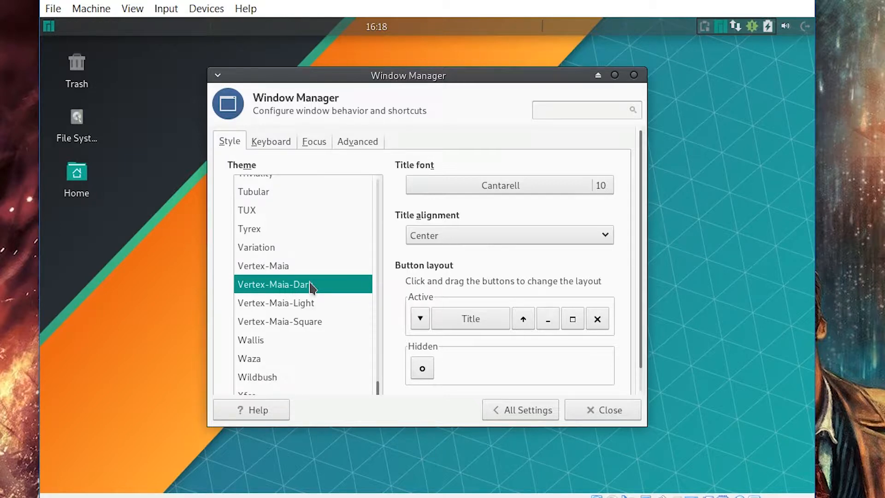
{"action": "mouse_move", "coordinate": [341, 292]}
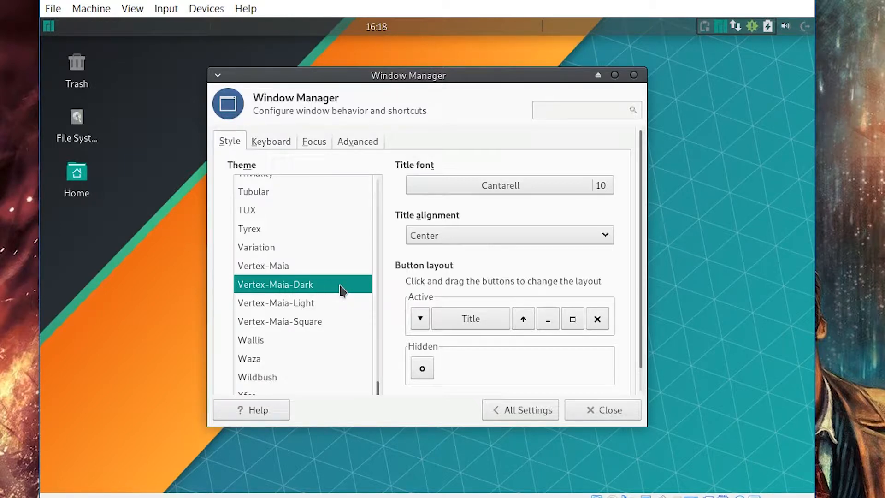
{"action": "mouse_move", "coordinate": [361, 262]}
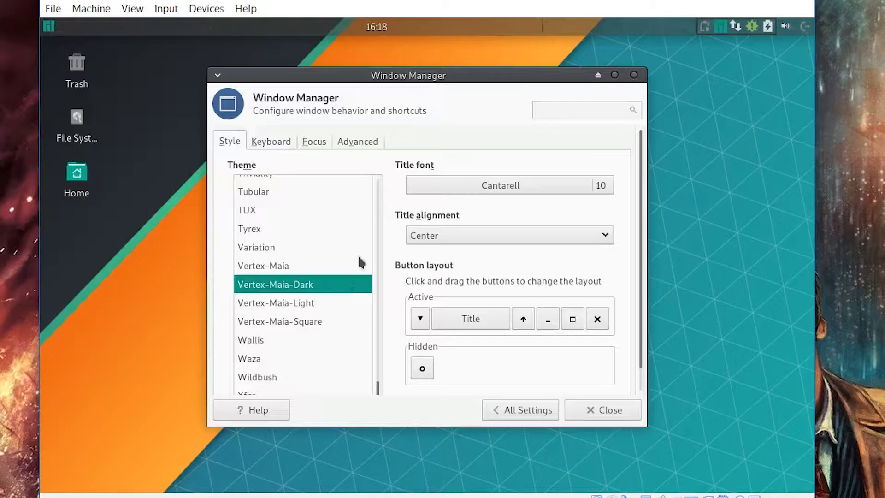
{"action": "left_click_drag", "start_coordinate": [407, 74], "coordinate": [431, 84]}
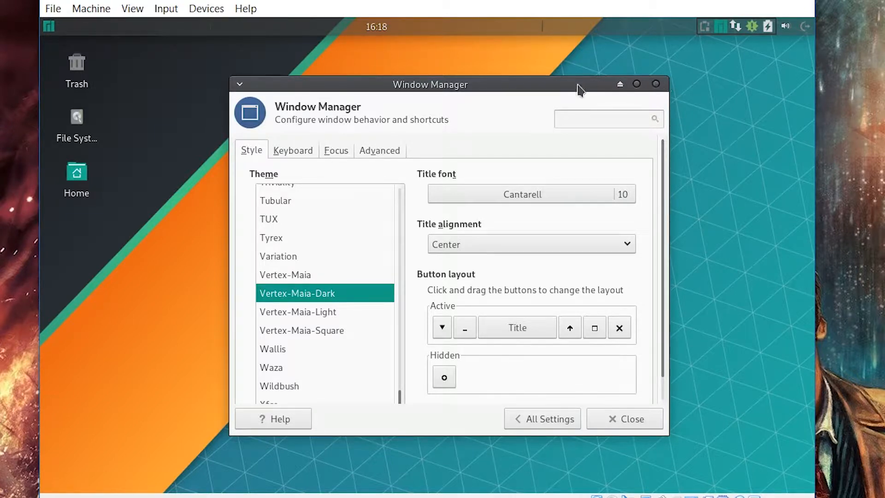
{"action": "mouse_move", "coordinate": [594, 336]}
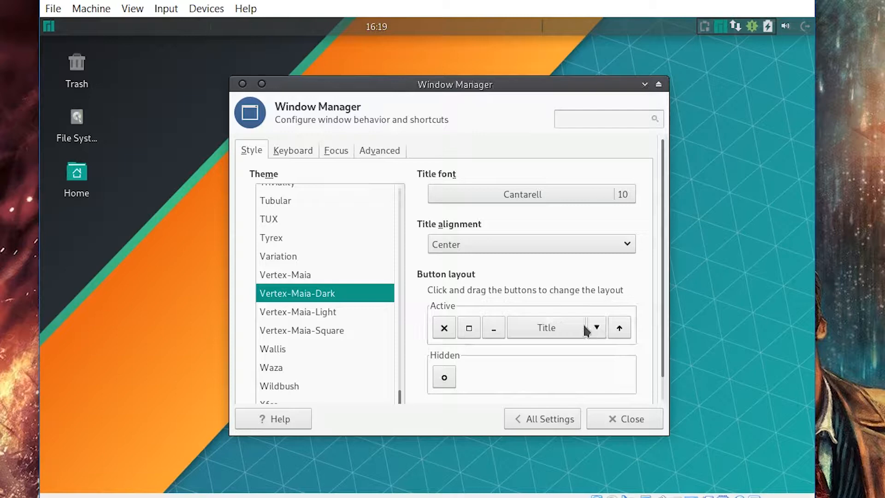
{"action": "left_click_drag", "start_coordinate": [492, 327], "coordinate": [463, 333]}
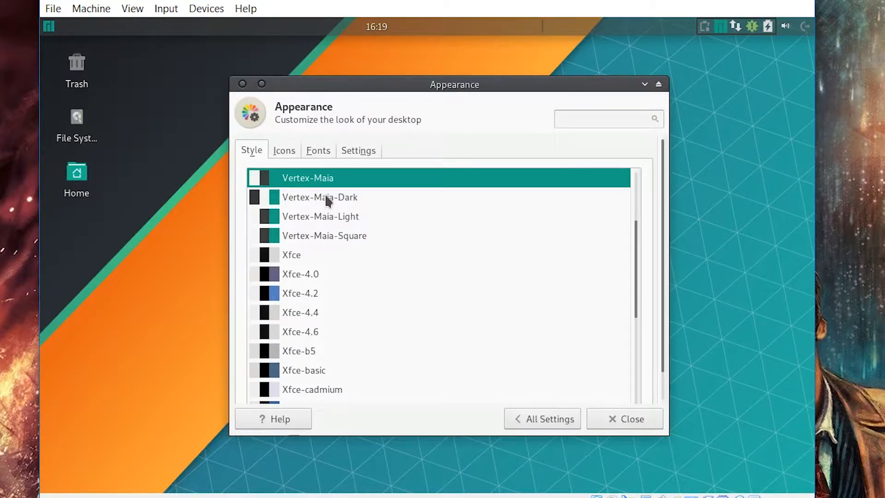
{"action": "mouse_move", "coordinate": [304, 203]}
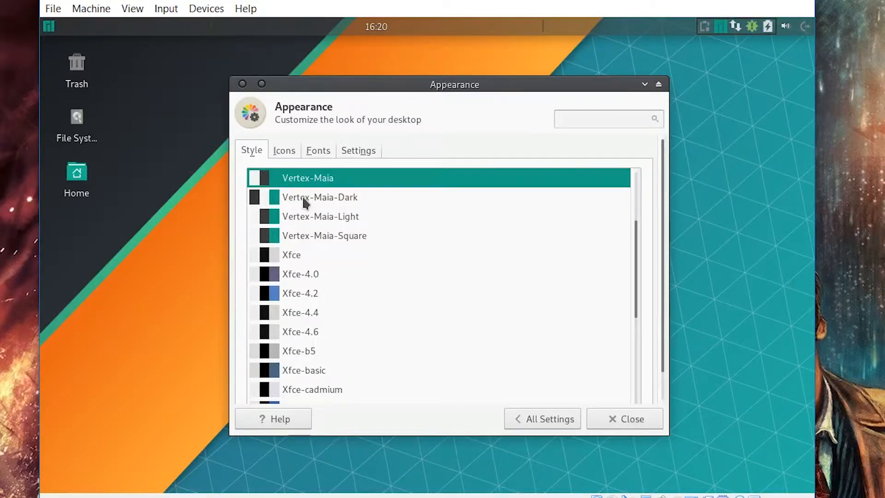
- Apply the Vertex-Maia-Dark desktop style and close Appearance Settings
{"action": "left_click", "coordinate": [321, 197]}
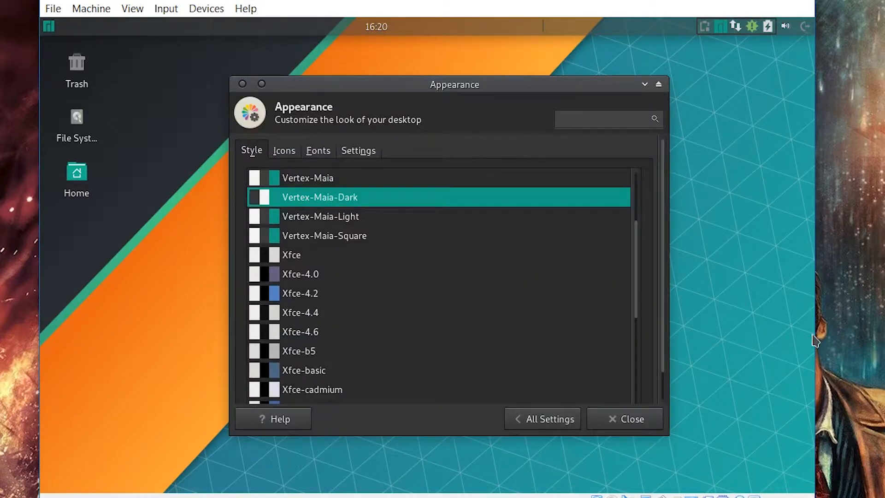
{"action": "mouse_move", "coordinate": [60, 35]}
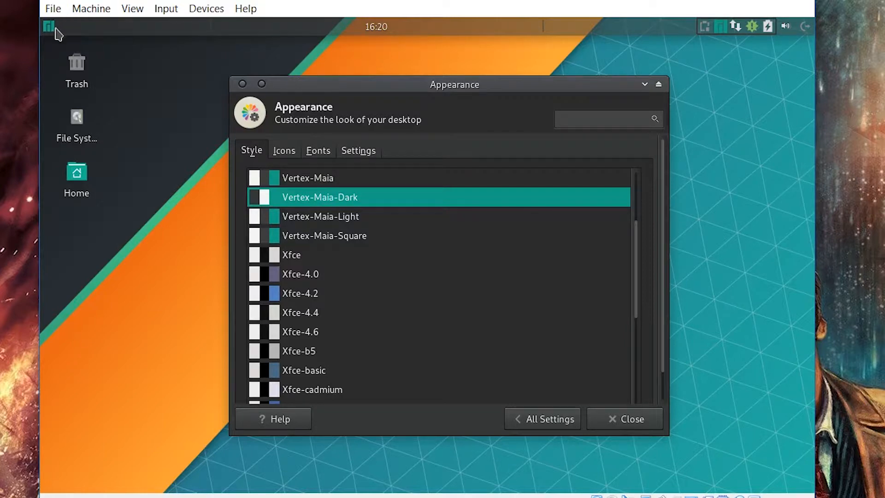
{"action": "mouse_move", "coordinate": [527, 350]}
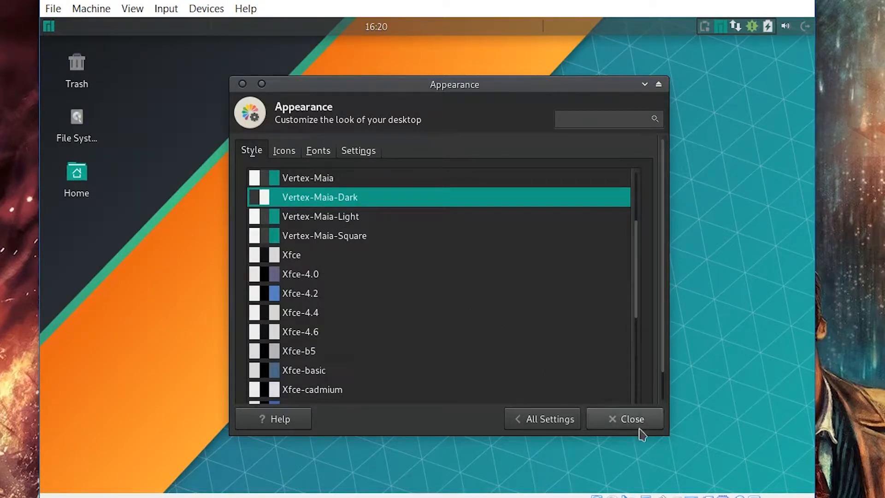
{"action": "left_click", "coordinate": [634, 418]}
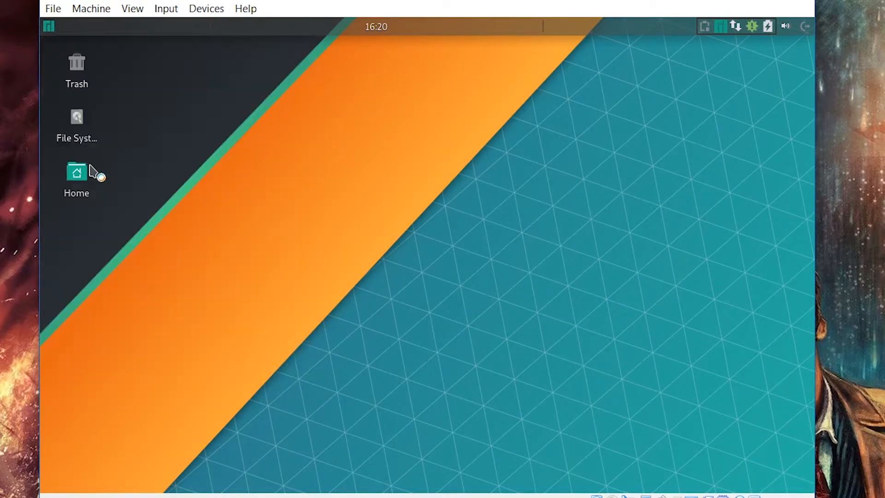
- Search Pamac for Docky and mark it for installation
{"action": "double_click", "coordinate": [77, 173]}
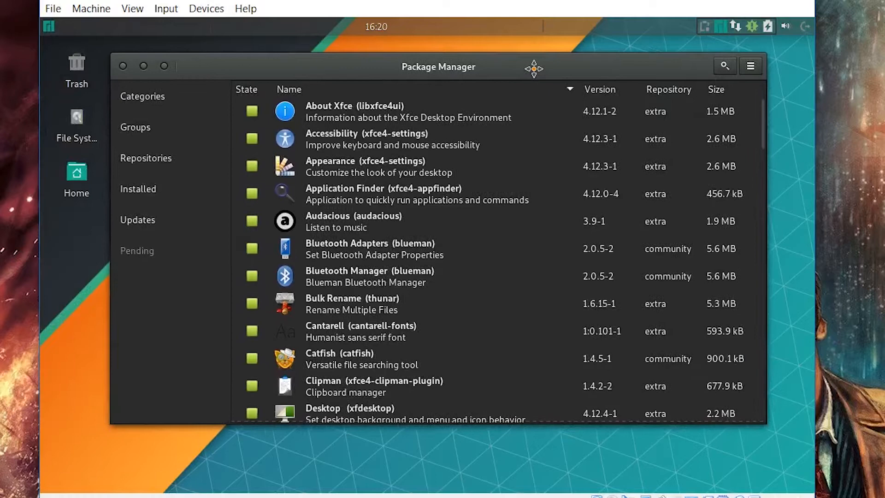
{"action": "left_click", "coordinate": [724, 64]}
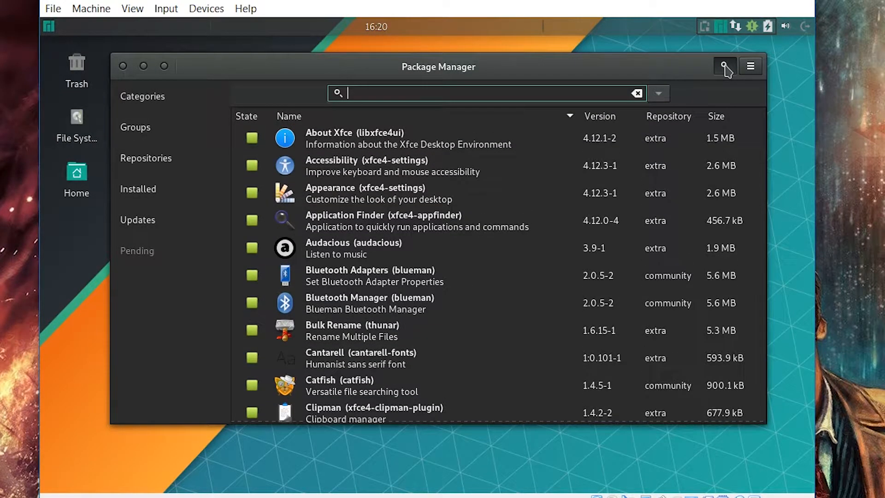
{"action": "type", "text": "docy"}
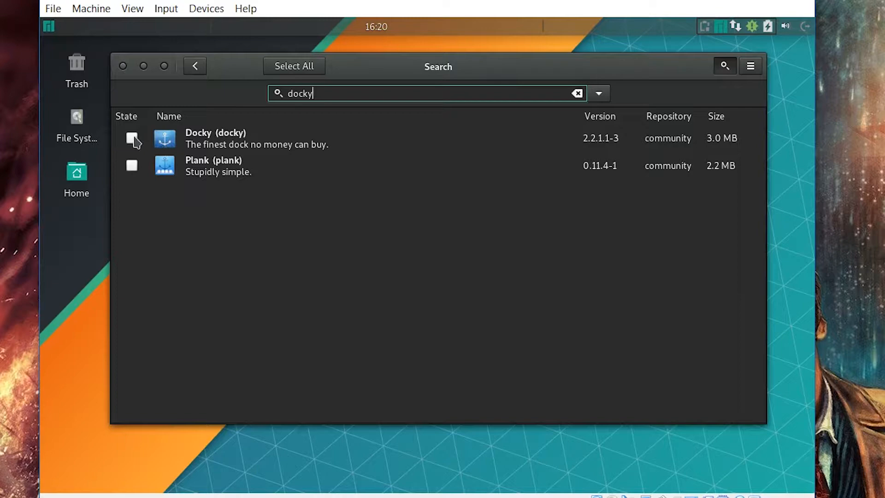
{"action": "left_click", "coordinate": [131, 138]}
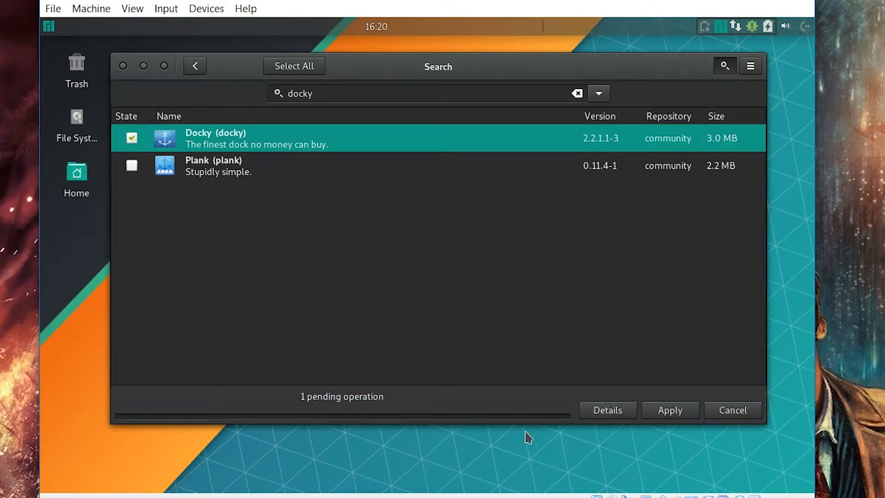
- Apply and commit the Docky transaction, then authenticate with the password
{"action": "left_click", "coordinate": [669, 409]}
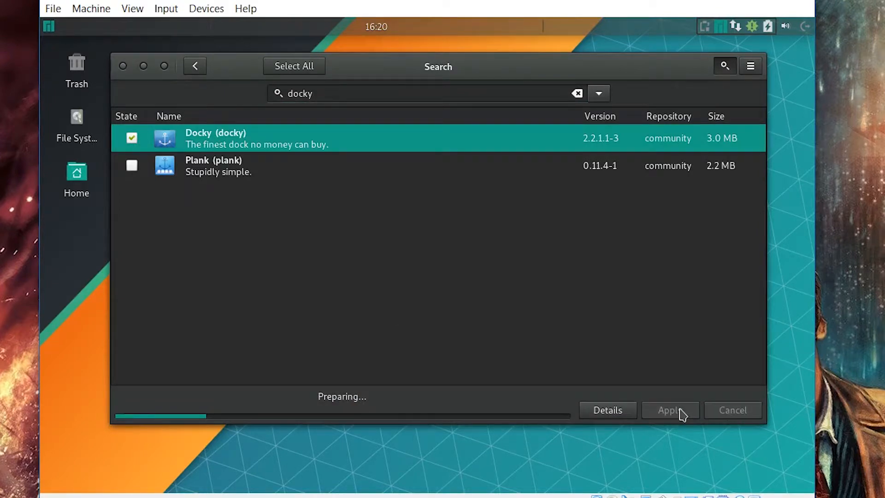
{"action": "left_click", "coordinate": [670, 409]}
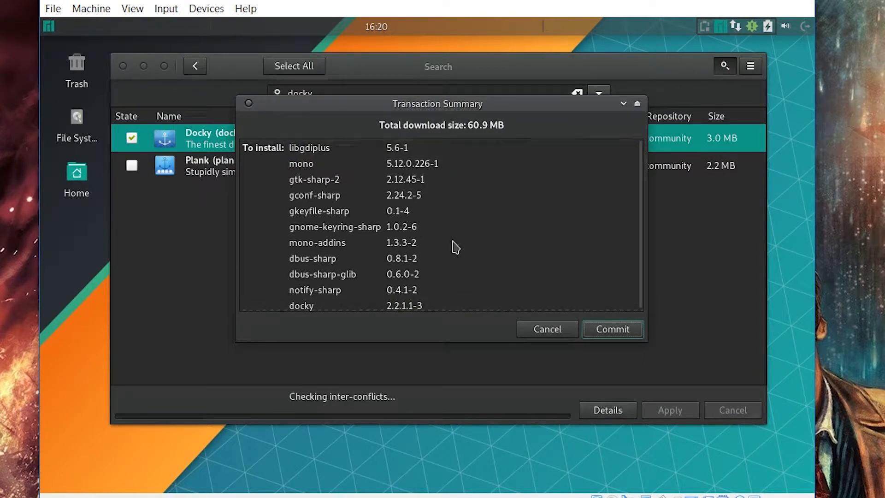
{"action": "left_click", "coordinate": [612, 329]}
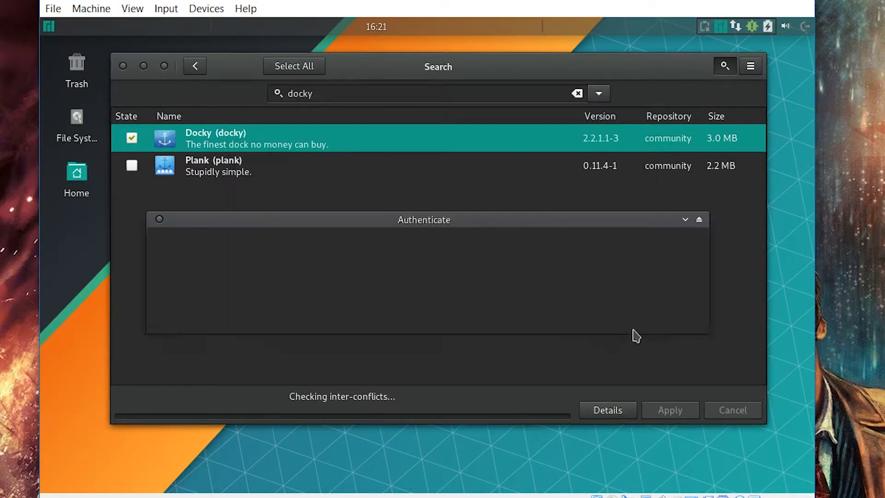
{"action": "type", "text": "•••"}
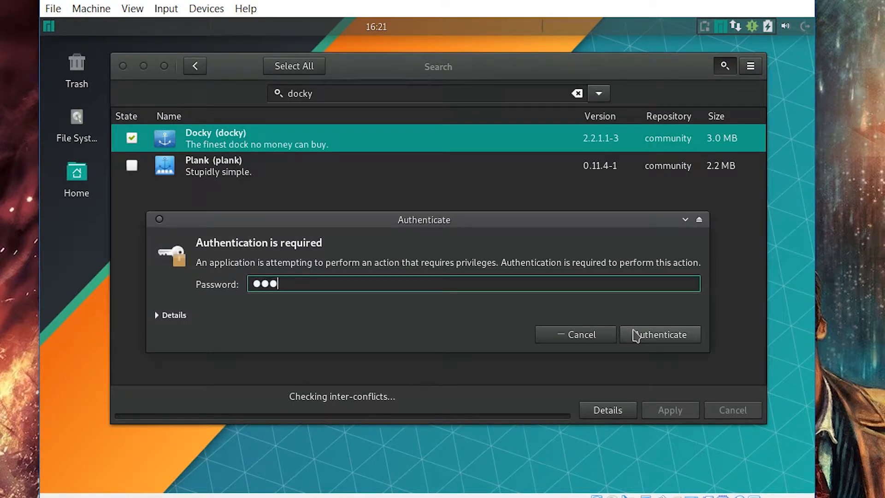
{"action": "left_click", "coordinate": [660, 335]}
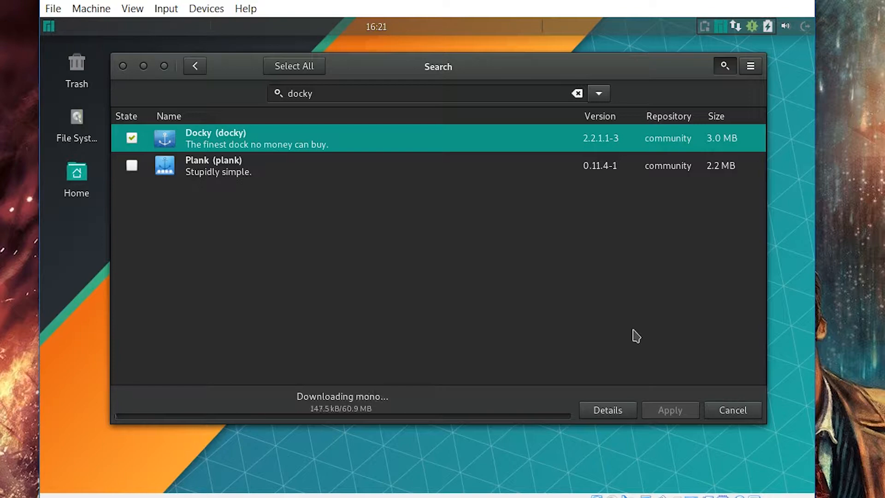
{"action": "mouse_move", "coordinate": [545, 336]}
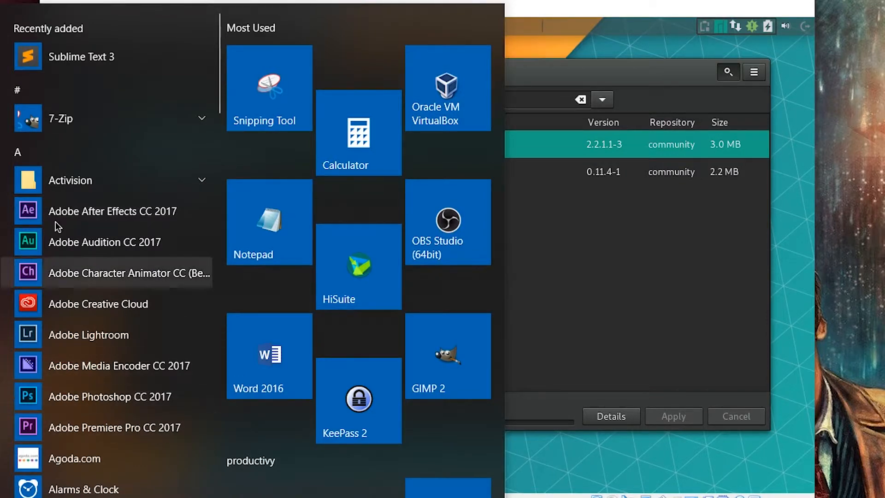
{"action": "mouse_move", "coordinate": [45, 429]}
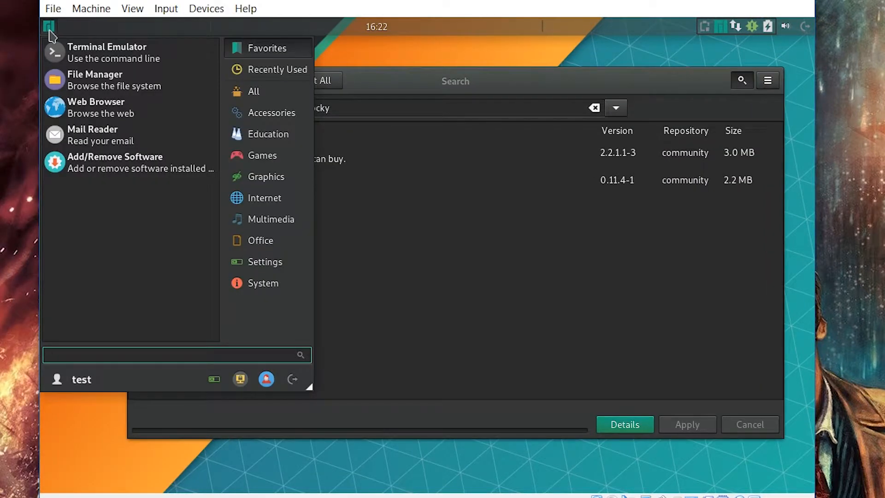
- Launch Docky from the Whisker menu search once the install finishes
{"action": "type", "text": "d"}
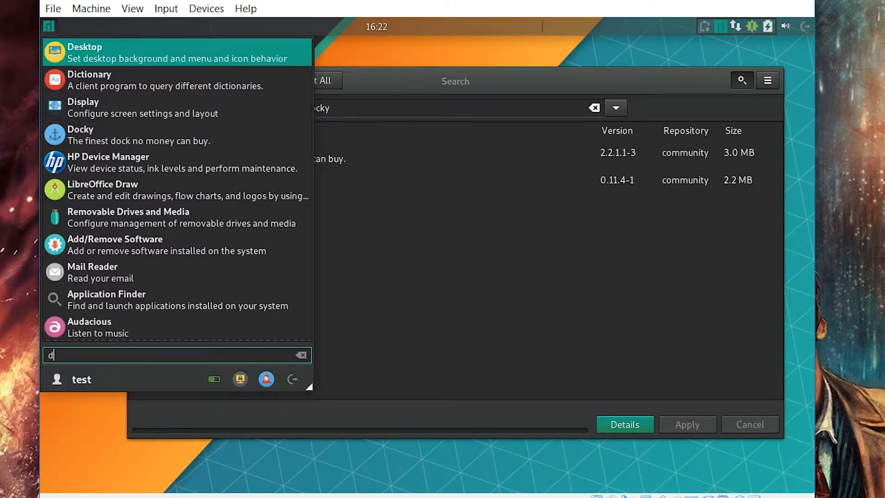
{"action": "type", "text": "ocky"}
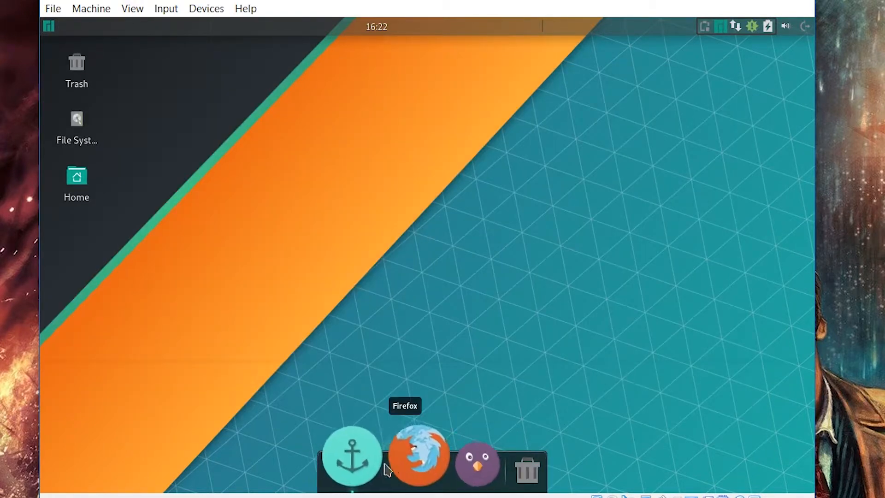
{"action": "mouse_move", "coordinate": [380, 464]}
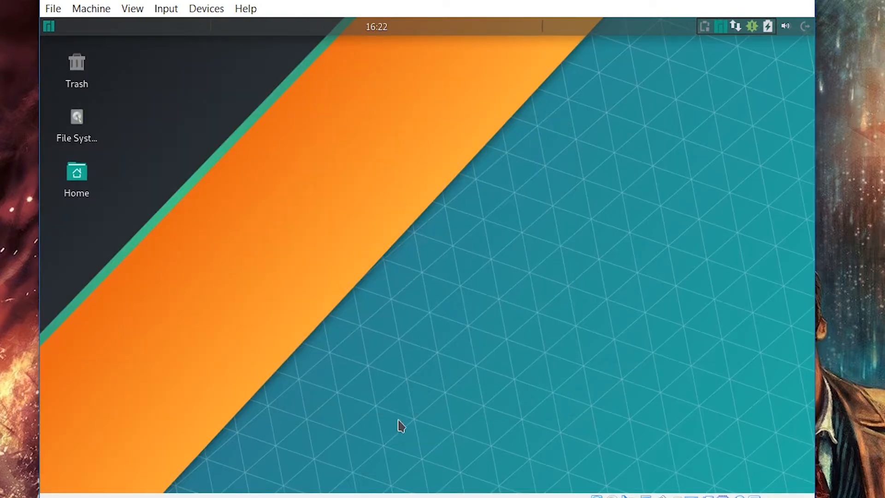
{"action": "mouse_move", "coordinate": [435, 487]}
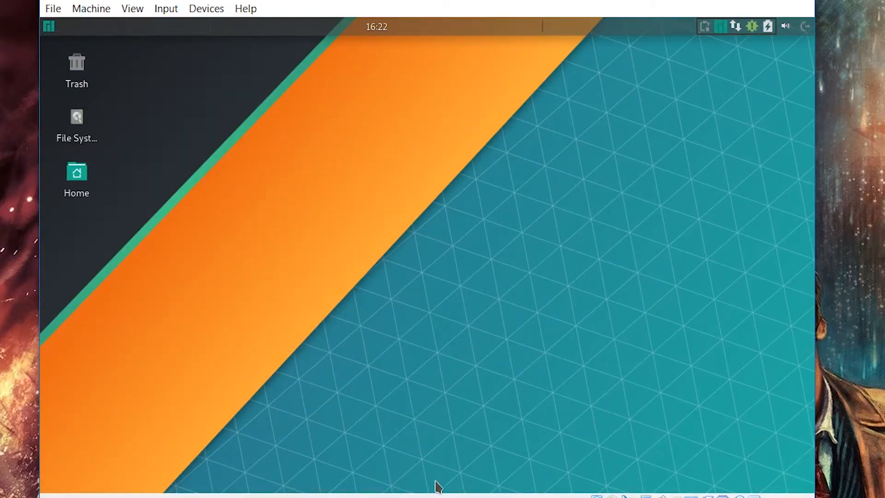
{"action": "mouse_move", "coordinate": [192, 79]}
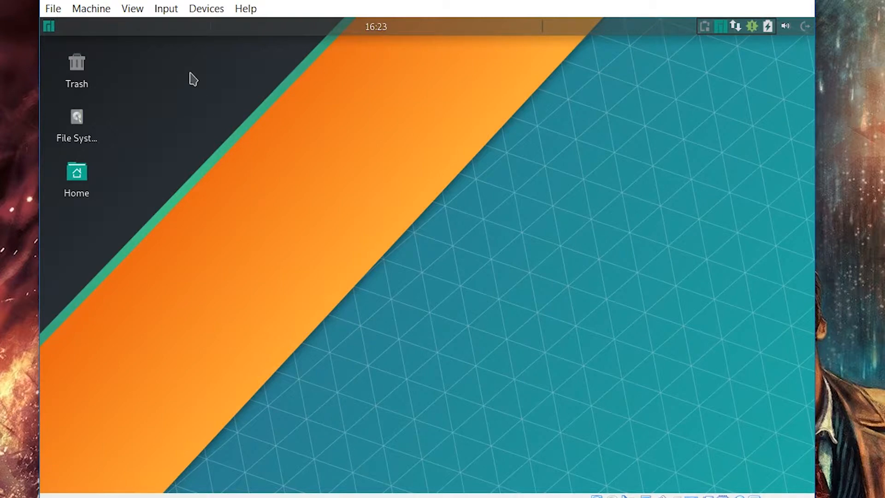
- Launch Docky from the applications menu and bring up Docky Settings
{"action": "left_click", "coordinate": [48, 26]}
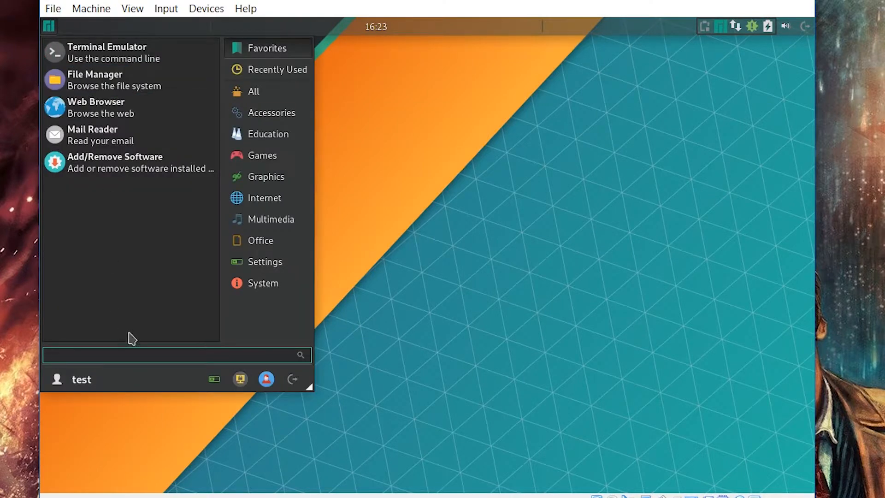
{"action": "type", "text": "d"}
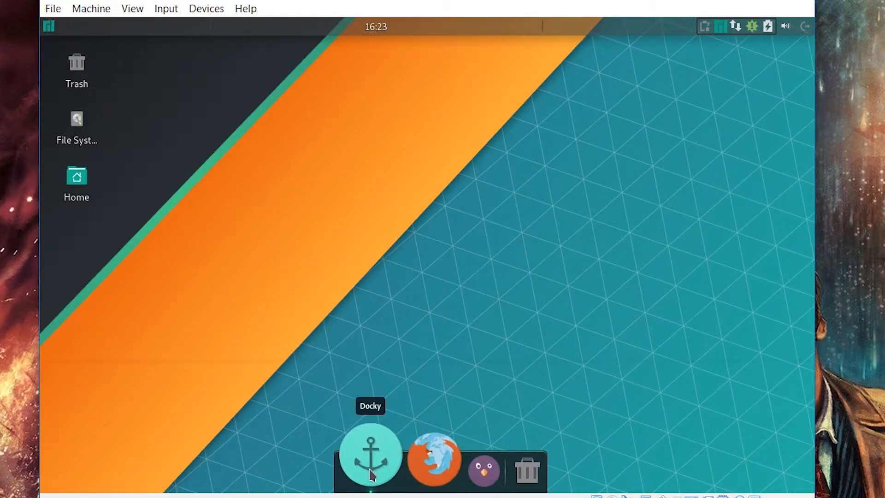
{"action": "left_click", "coordinate": [372, 454]}
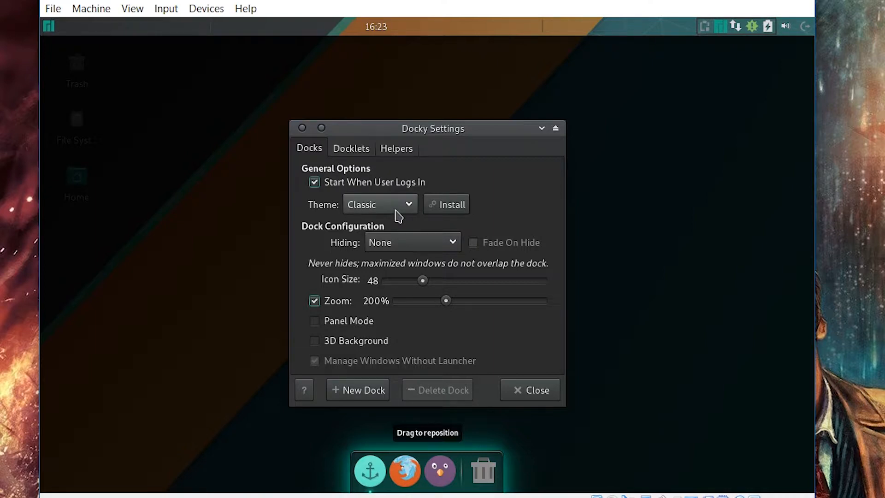
{"action": "mouse_move", "coordinate": [372, 260]}
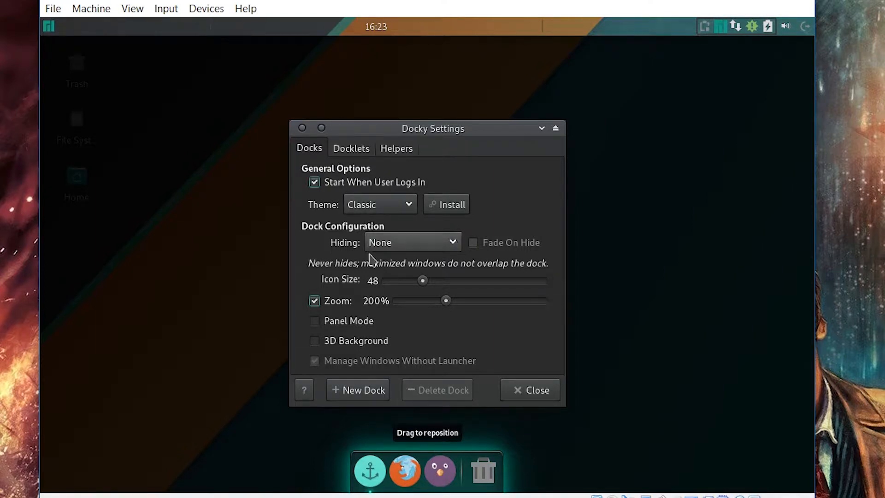
- Try the HUD theme, keep Classic, and enable fade-on-hide for the dock
{"action": "left_click", "coordinate": [380, 203]}
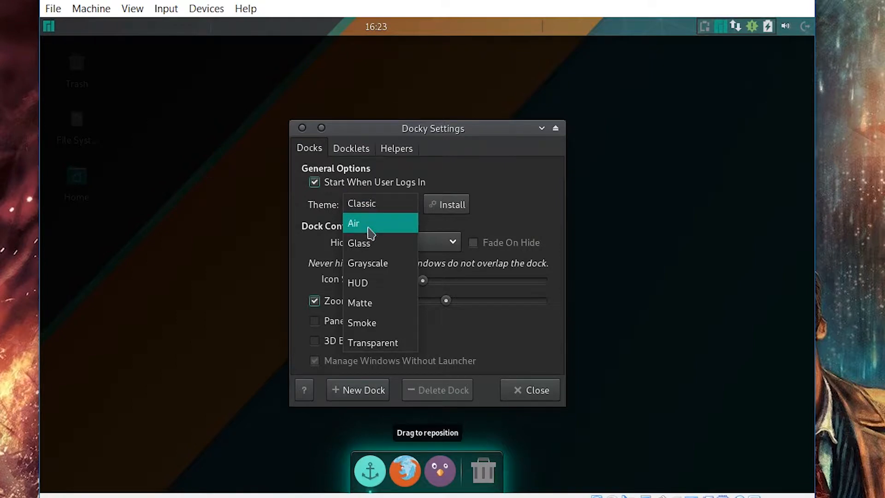
{"action": "left_click", "coordinate": [358, 283]}
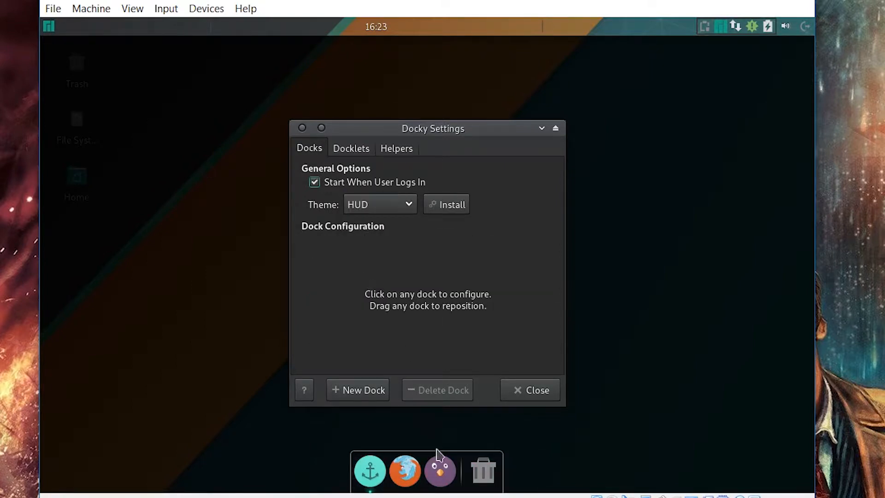
{"action": "left_click", "coordinate": [379, 203]}
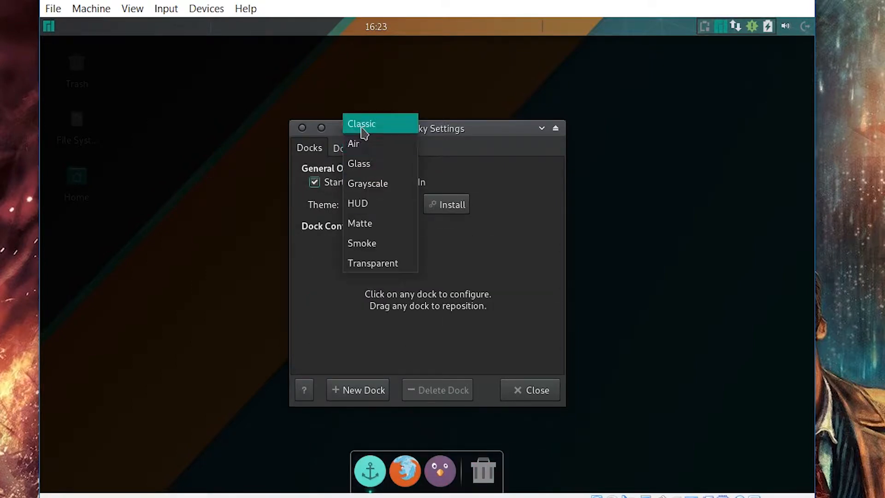
{"action": "left_click", "coordinate": [371, 124]}
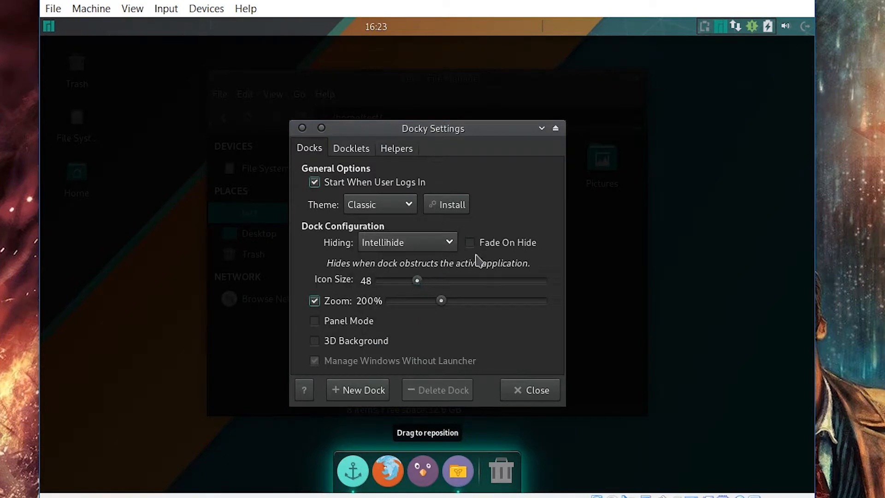
{"action": "left_click", "coordinate": [469, 243]}
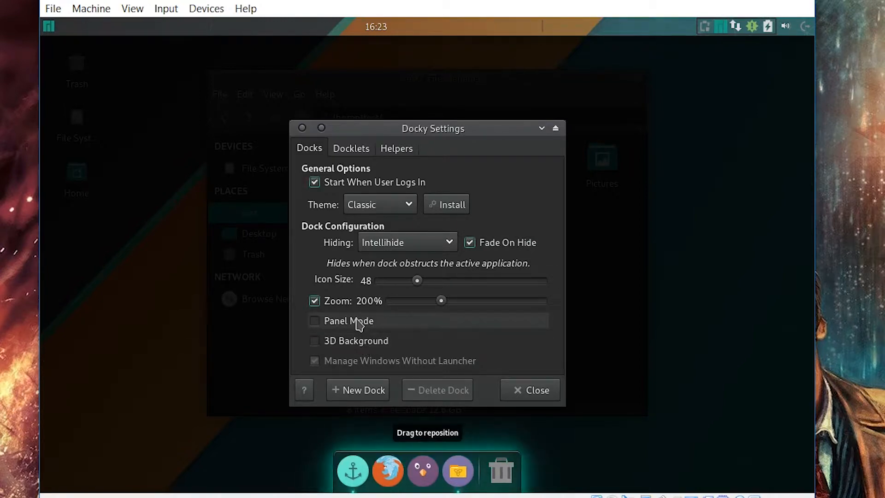
{"action": "mouse_move", "coordinate": [429, 341]}
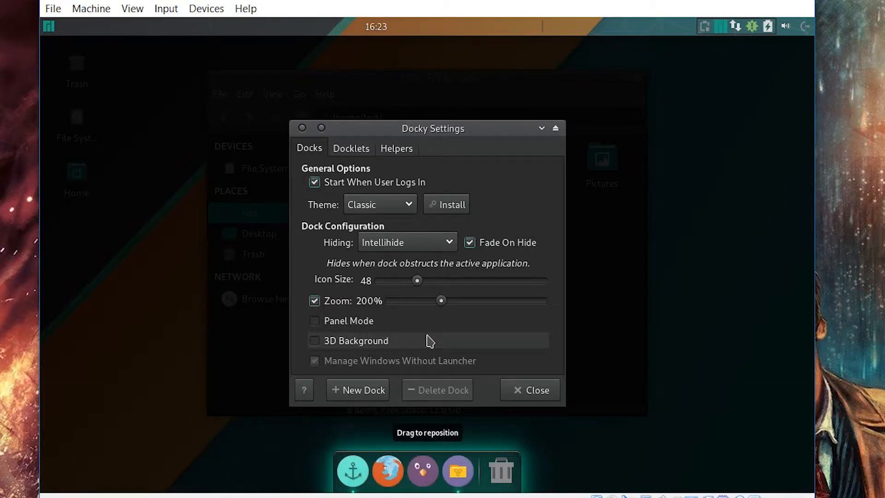
{"action": "mouse_move", "coordinate": [457, 302]}
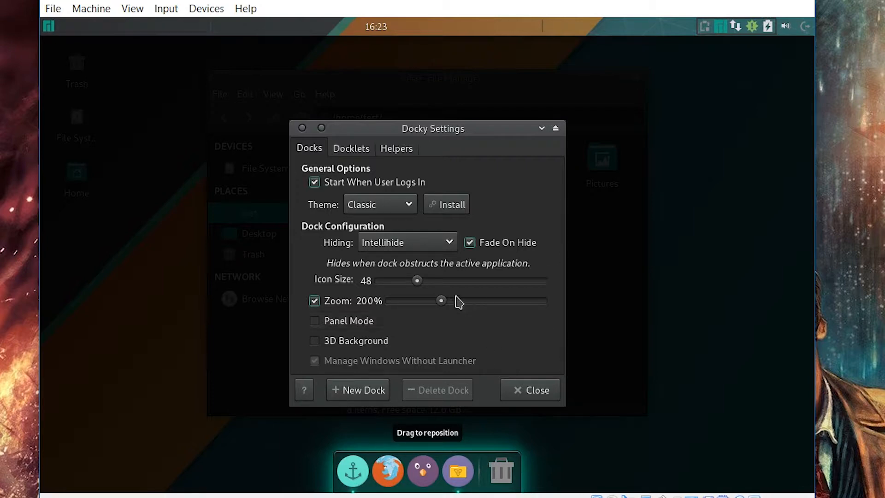
{"action": "mouse_move", "coordinate": [392, 221]}
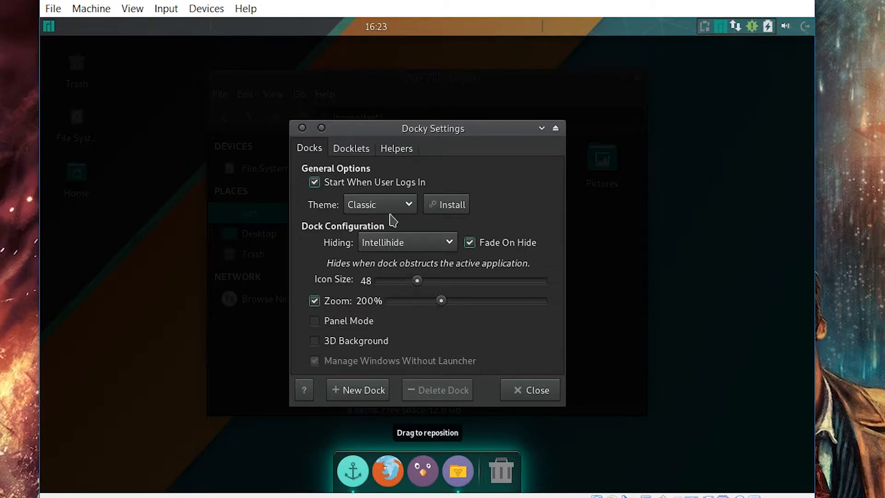
- Review the Docklets and Helpers lists, then return to the Docks options
{"action": "left_click", "coordinate": [351, 148]}
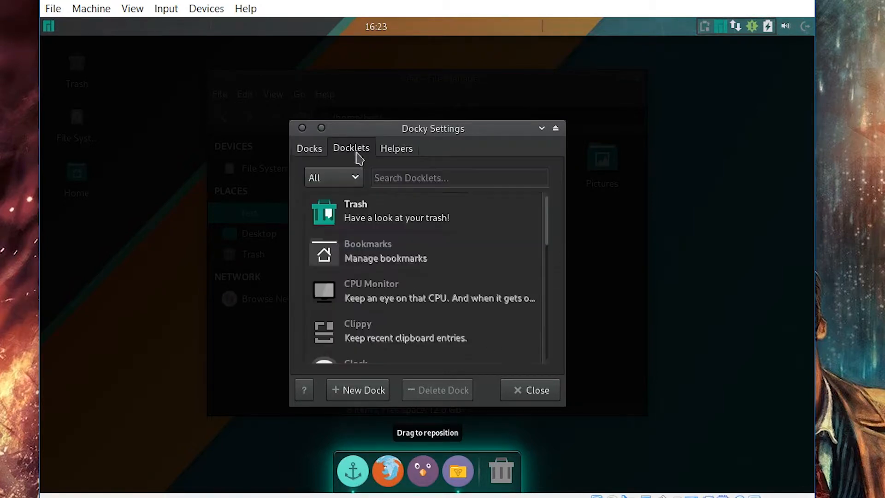
{"action": "scroll", "scroll_direction": "down", "scroll_amount": 3}
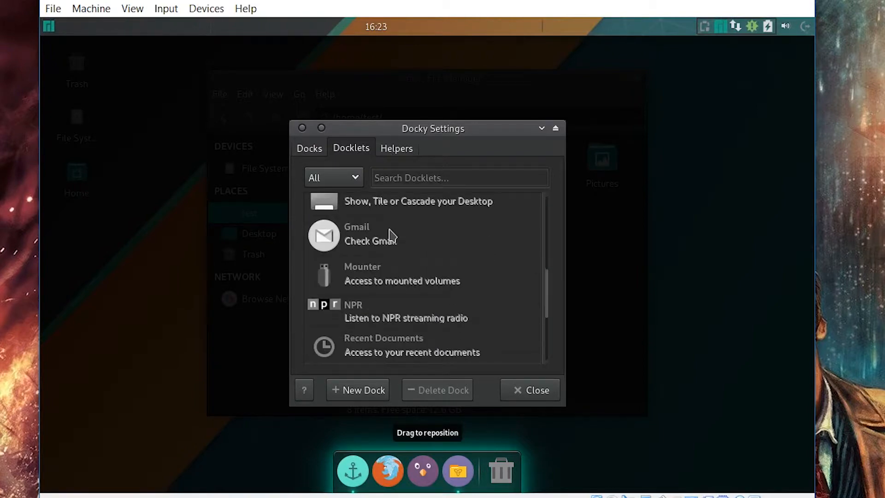
{"action": "left_click", "coordinate": [396, 147]}
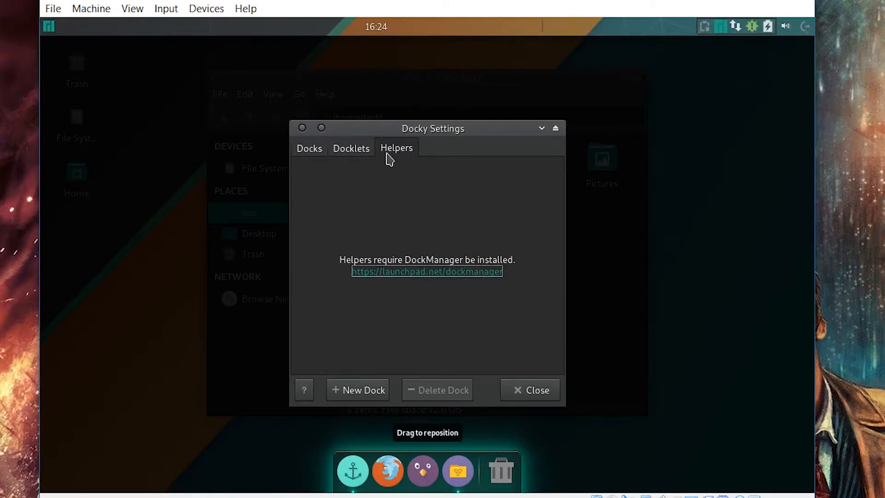
{"action": "mouse_move", "coordinate": [354, 355]}
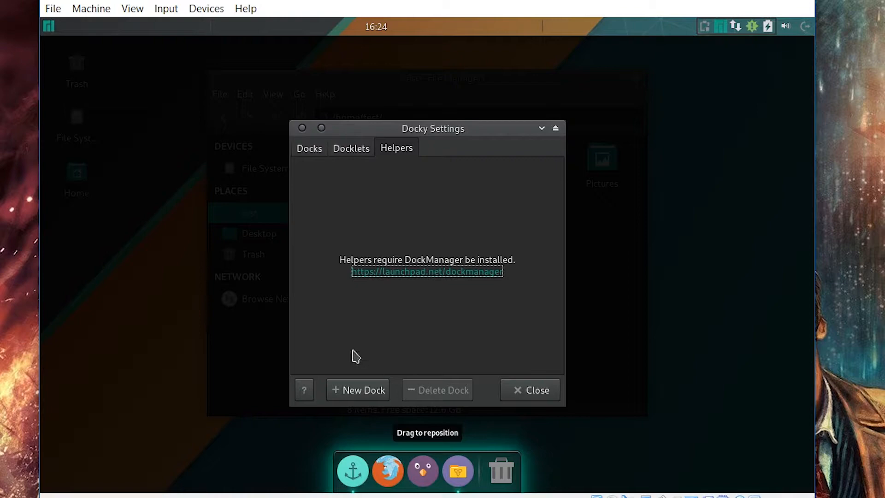
{"action": "left_click", "coordinate": [309, 148]}
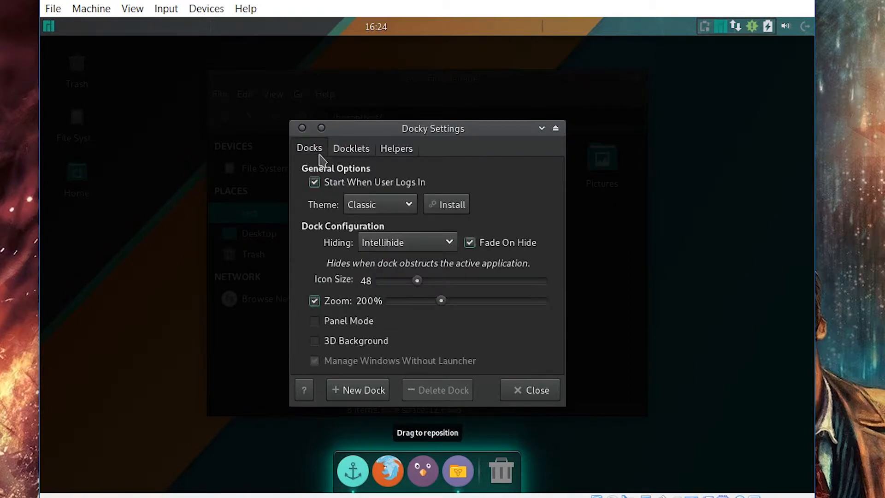
- Close Docky Settings and reposition the Thunar home-folder window on the desktop
{"action": "left_click", "coordinate": [530, 389]}
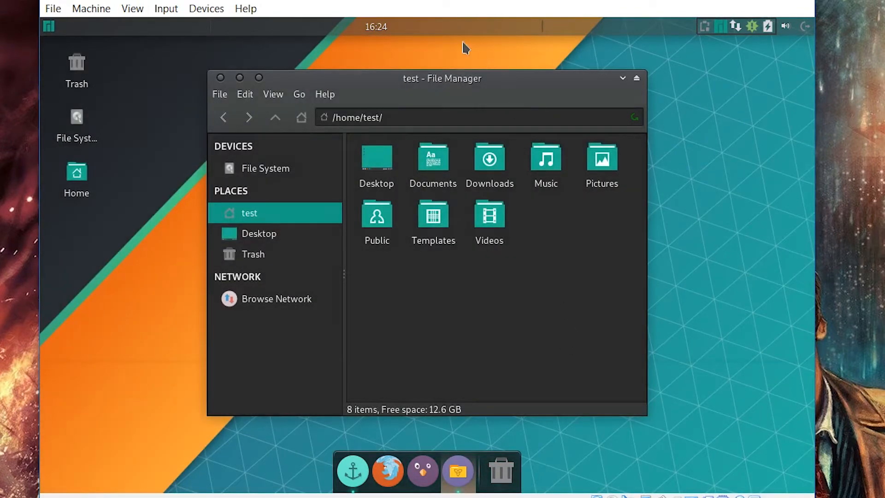
{"action": "left_click_drag", "start_coordinate": [442, 78], "coordinate": [455, 85]}
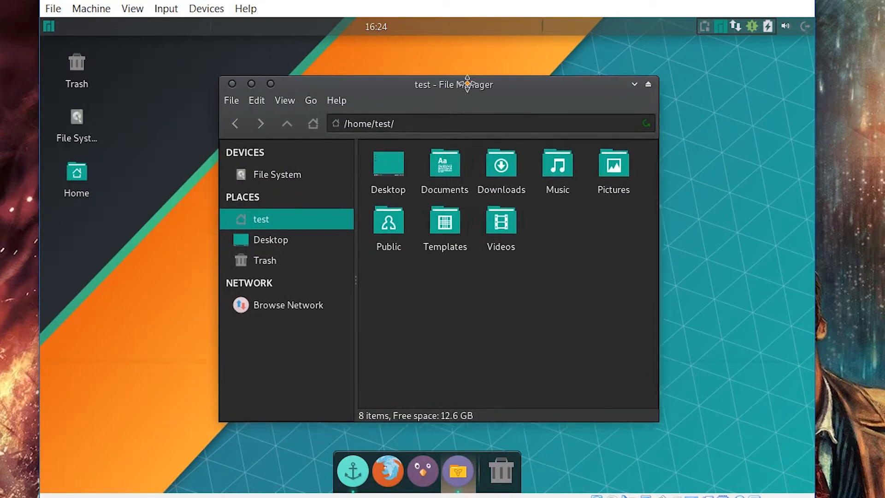
{"action": "left_click_drag", "start_coordinate": [466, 84], "coordinate": [435, 78]}
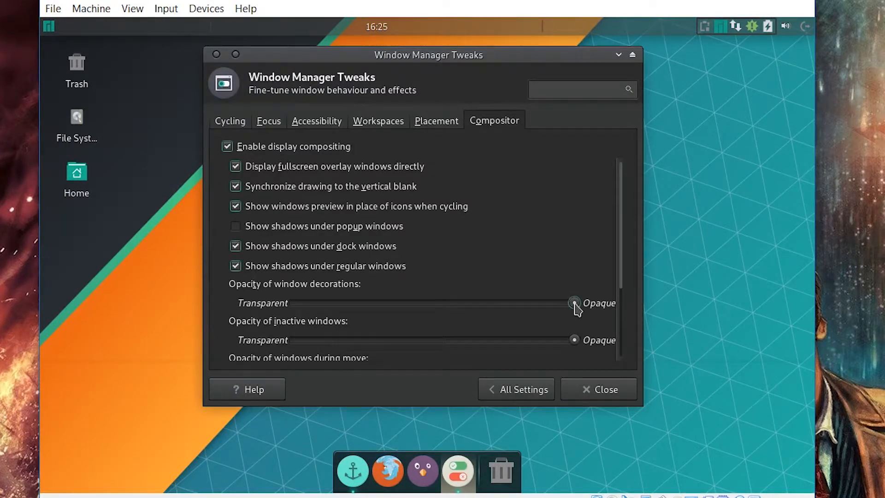
- Lower decoration opacity slightly and make windows semi-transparent during move and resize
{"action": "left_click_drag", "start_coordinate": [574, 302], "coordinate": [535, 303]}
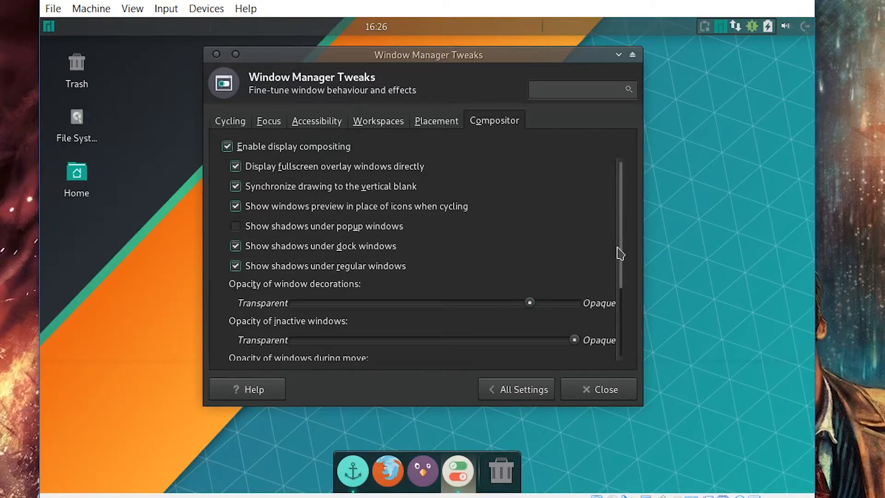
{"action": "scroll", "scroll_direction": "down", "scroll_amount": 3}
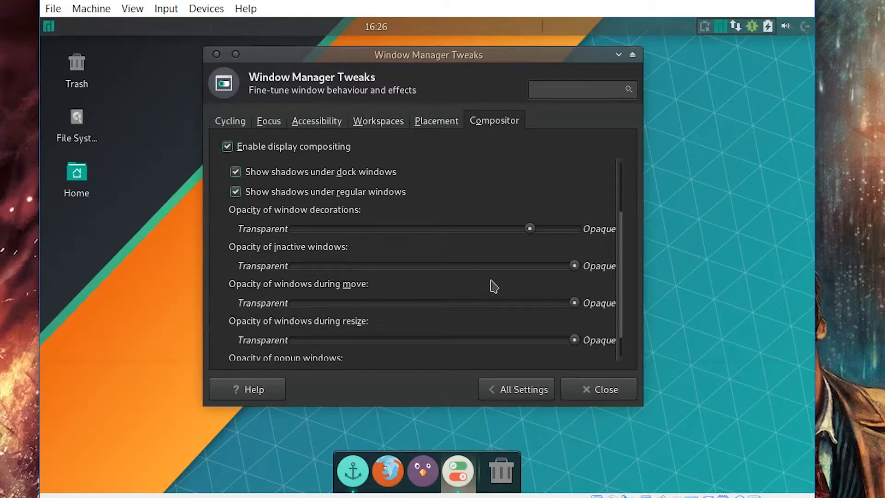
{"action": "left_click_drag", "start_coordinate": [574, 303], "coordinate": [489, 302]}
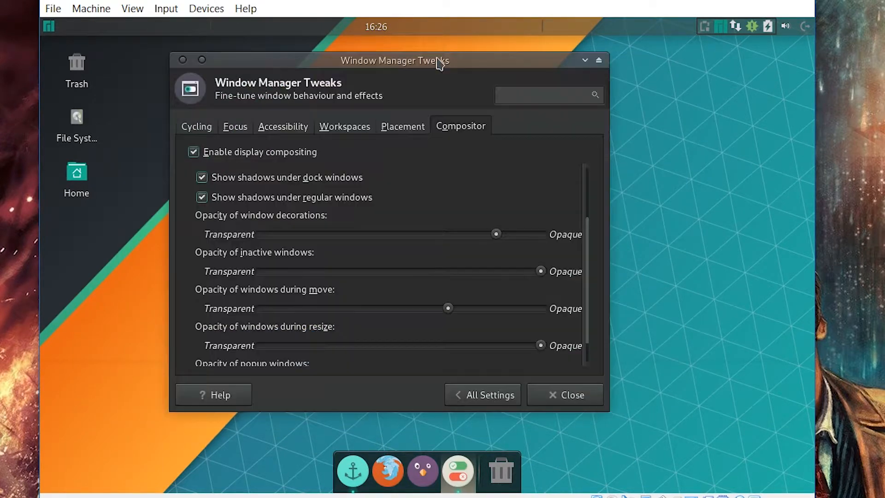
{"action": "left_click_drag", "start_coordinate": [448, 307], "coordinate": [455, 307]}
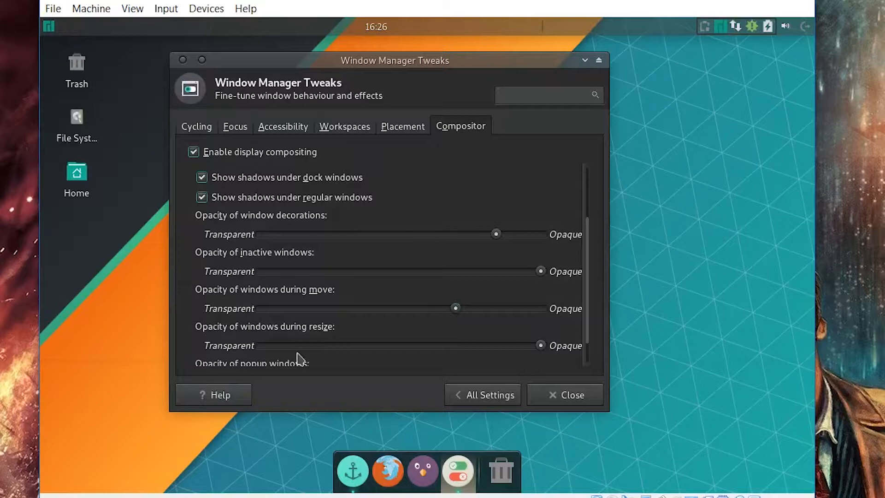
{"action": "left_click_drag", "start_coordinate": [539, 345], "coordinate": [514, 345]}
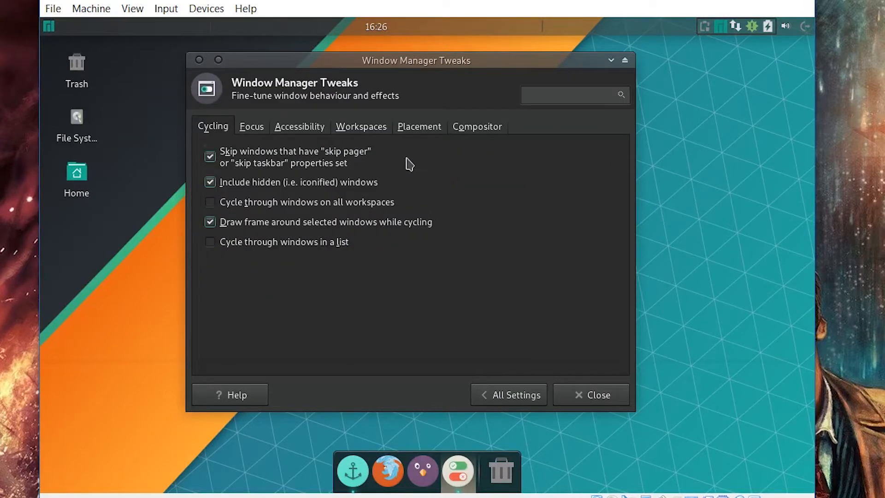
- Return to the Compositor settings and close Window Manager Tweaks
{"action": "left_click", "coordinate": [477, 126]}
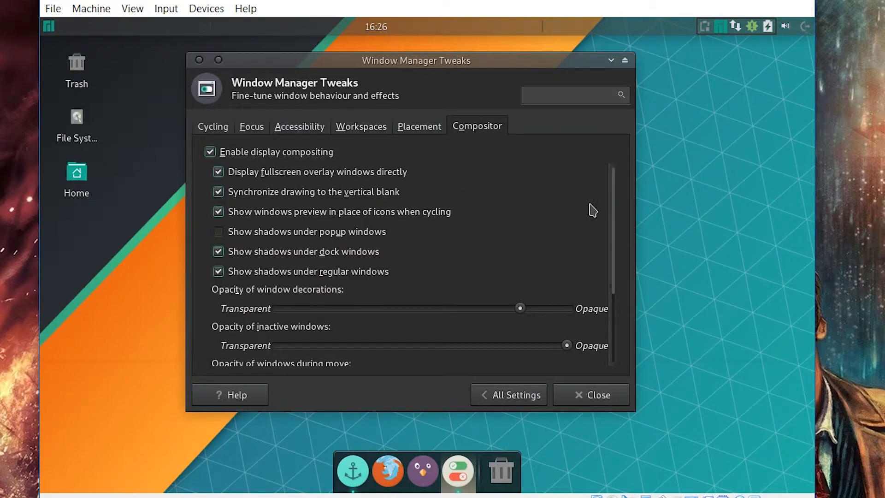
{"action": "scroll", "scroll_direction": "down", "scroll_amount": 3}
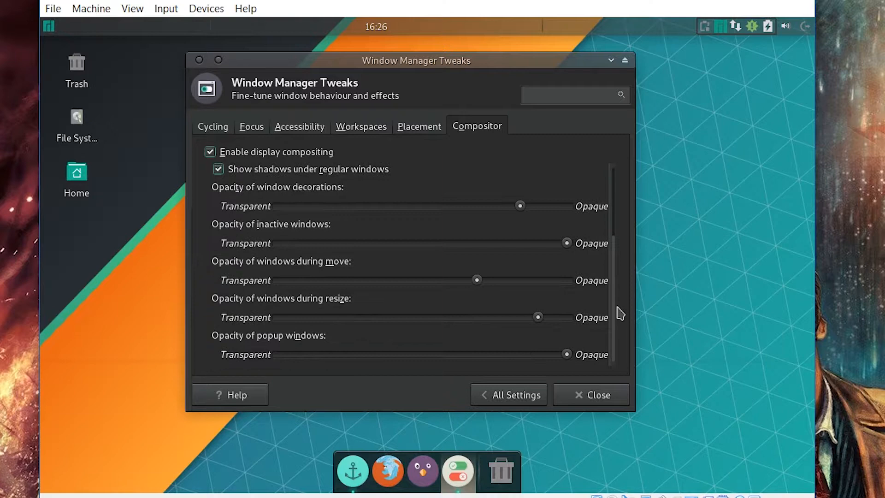
{"action": "left_click", "coordinate": [597, 394]}
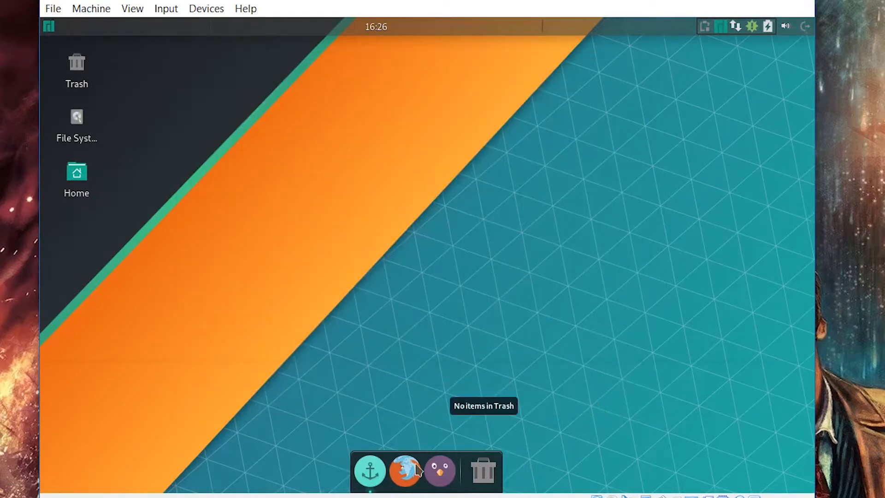
{"action": "mouse_move", "coordinate": [553, 280]}
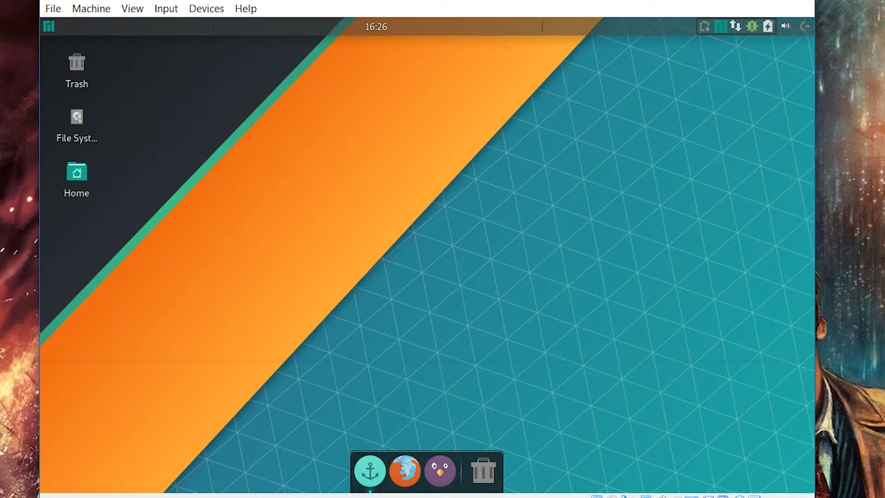
- Launch Firefox, run the Thunar Root action in the home folder and cancel its password prompt
{"action": "left_click", "coordinate": [406, 473]}
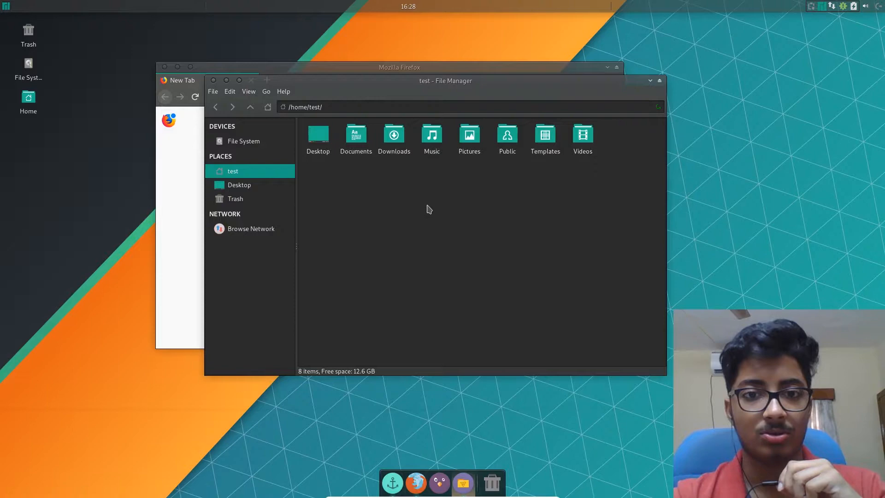
{"action": "right_click", "coordinate": [430, 209]}
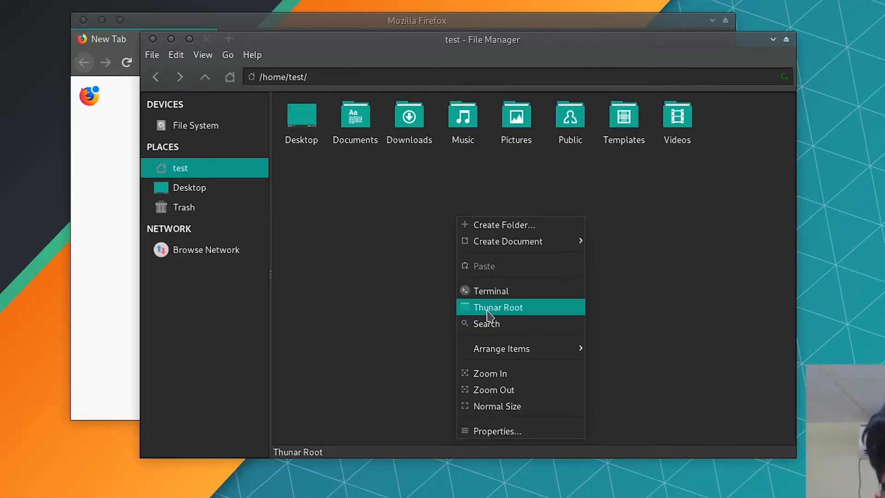
{"action": "left_click", "coordinate": [497, 307]}
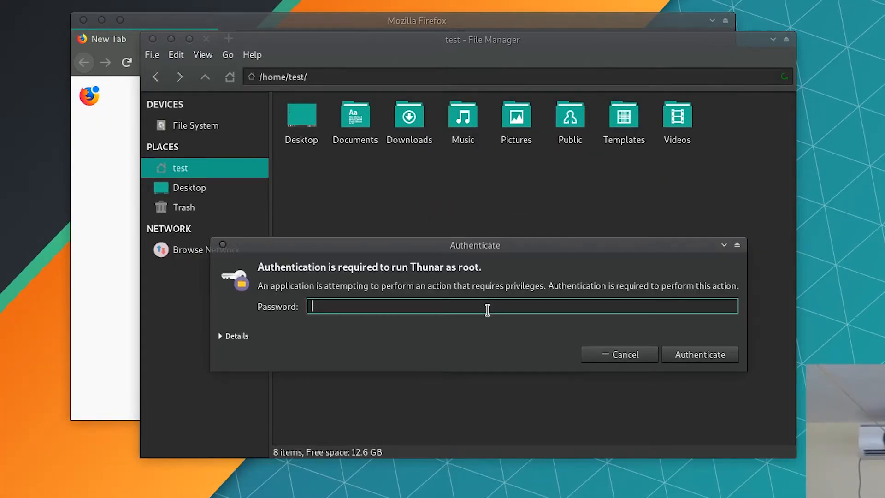
{"action": "left_click", "coordinate": [619, 354]}
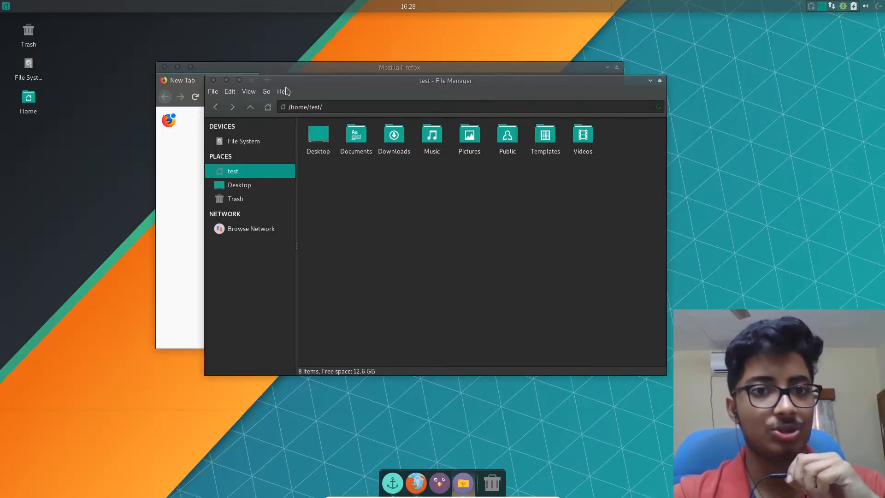
{"action": "left_click_drag", "start_coordinate": [445, 80], "coordinate": [444, 116]}
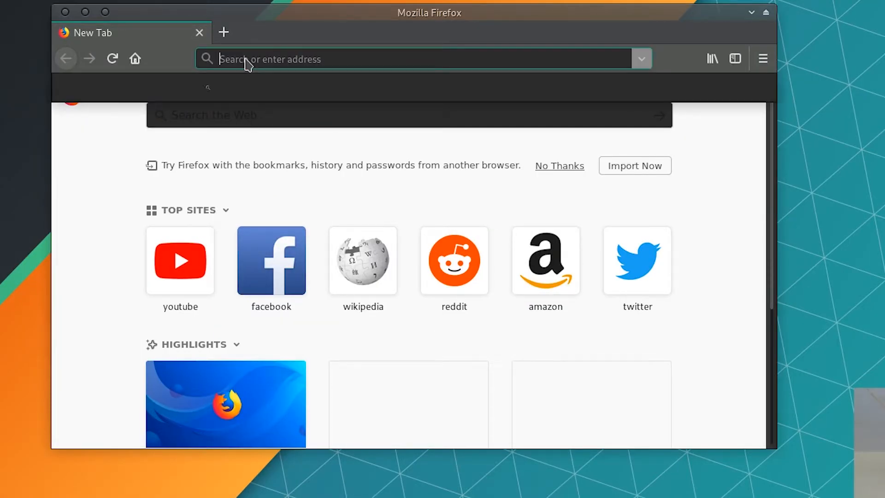
- Load google.com in Firefox on the restyled desktop
{"action": "type", "text": "google.com"}
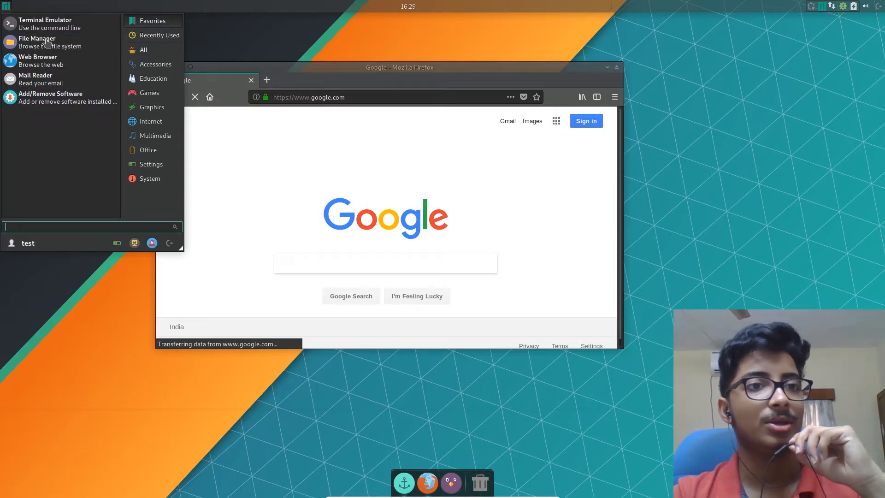
{"action": "mouse_move", "coordinate": [48, 42]}
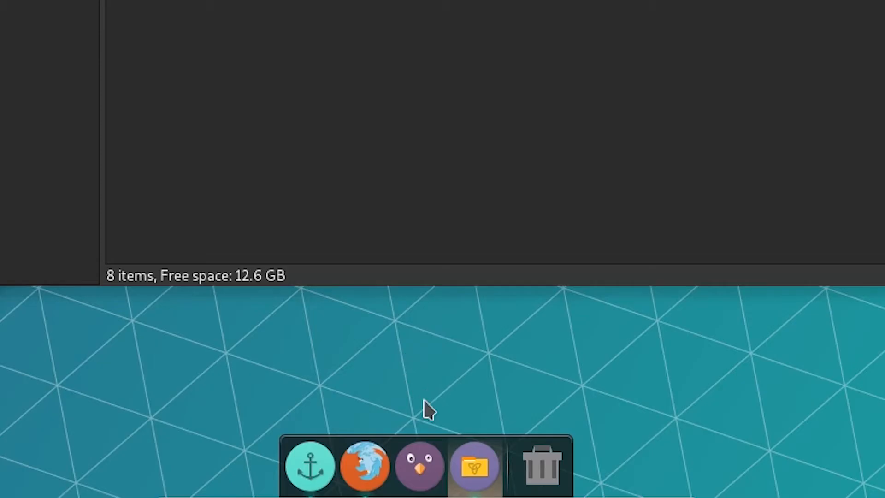
{"action": "right_click", "coordinate": [471, 471]}
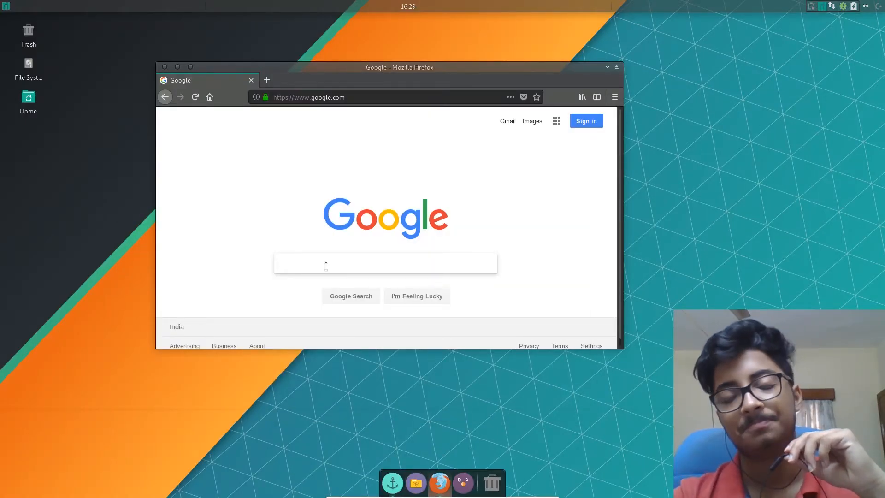
- Search the channel's videos for 'con' and scroll to the Conky_By_MM result
{"action": "left_click", "coordinate": [385, 263]}
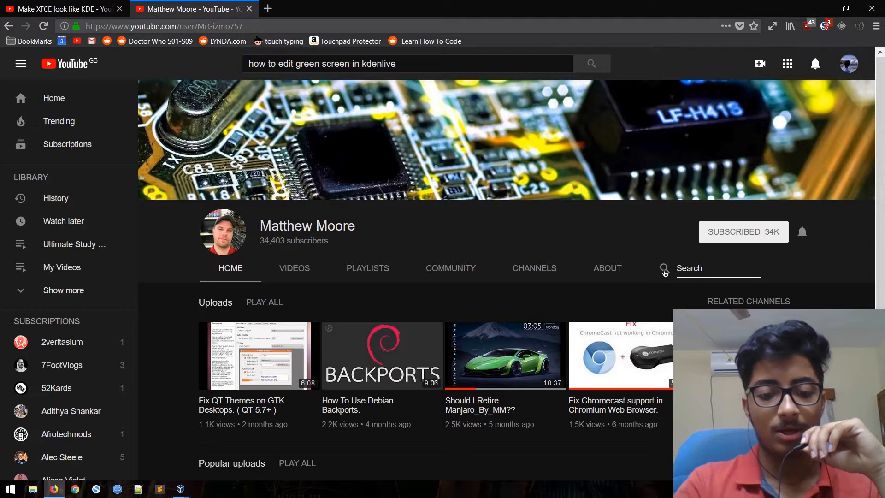
{"action": "type", "text": "conky"}
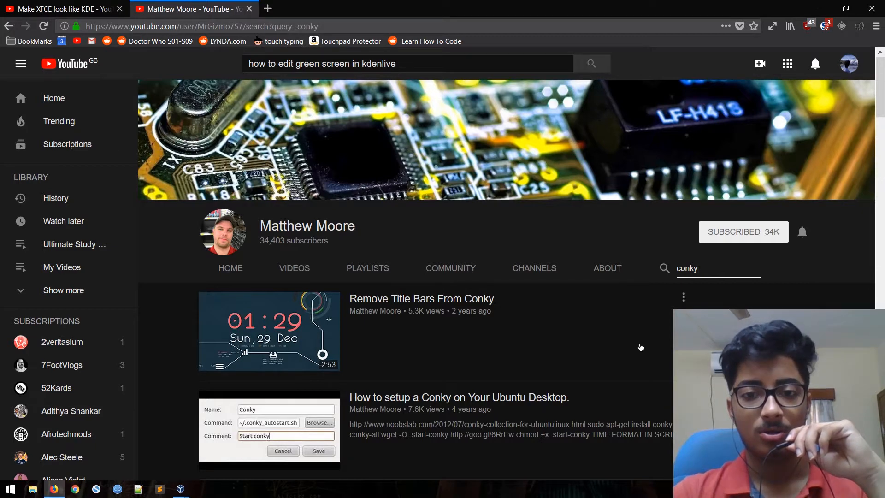
{"action": "scroll", "scroll_direction": "down", "scroll_amount": 3}
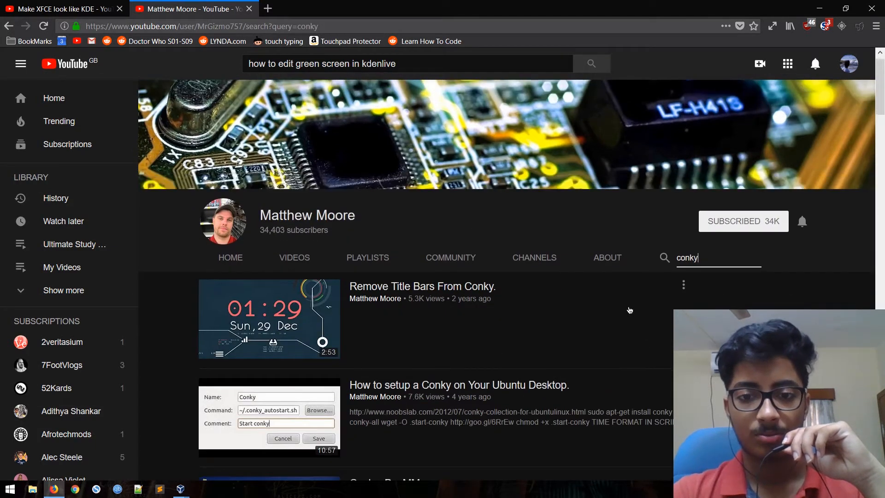
{"action": "scroll", "scroll_direction": "down", "scroll_amount": 3}
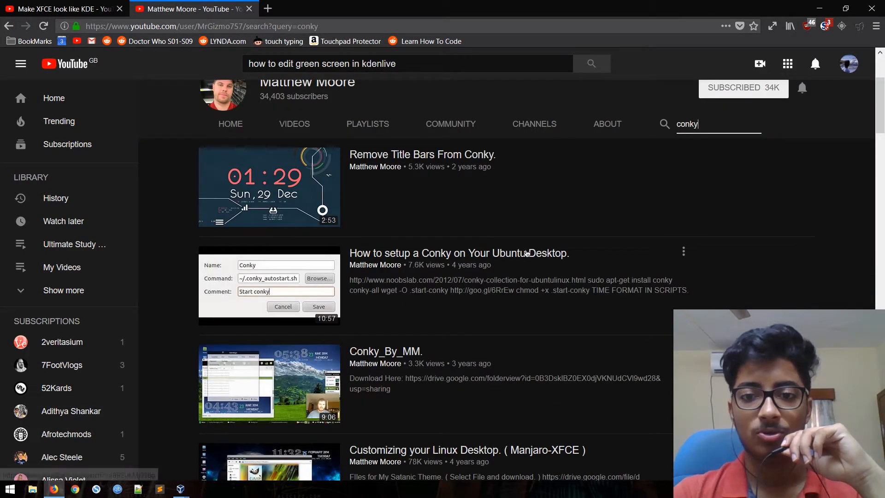
{"action": "scroll", "scroll_direction": "down", "scroll_amount": 3}
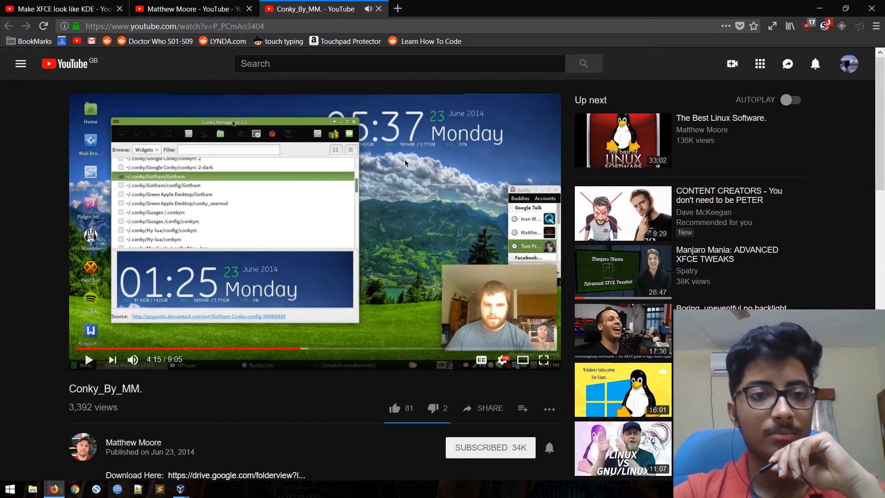
- Flip between the Make XFCE look like KDE and Conky_By_MM tabs, then bring the Manjaro VM forward
{"action": "left_click", "coordinate": [65, 8]}
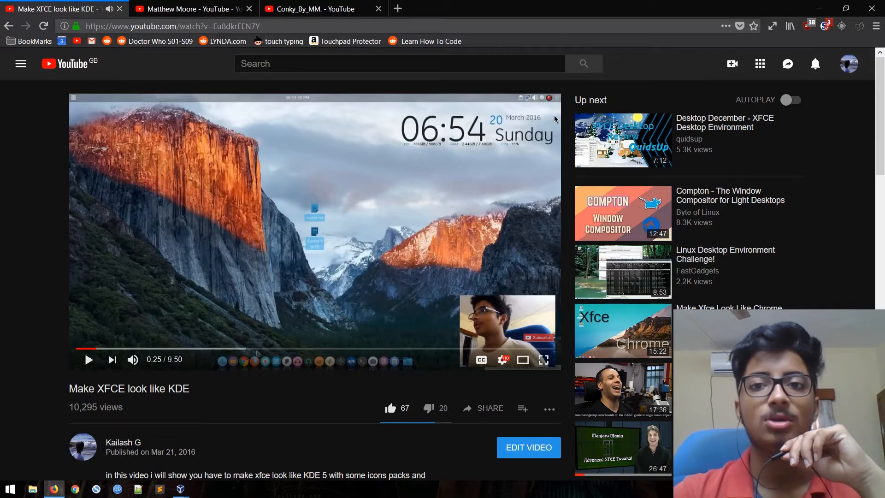
{"action": "left_click", "coordinate": [205, 9]}
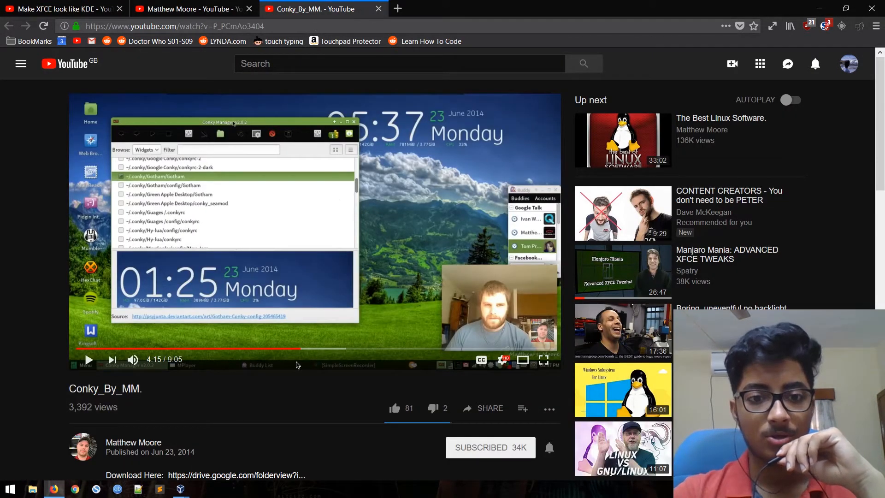
{"action": "mouse_move", "coordinate": [305, 350]}
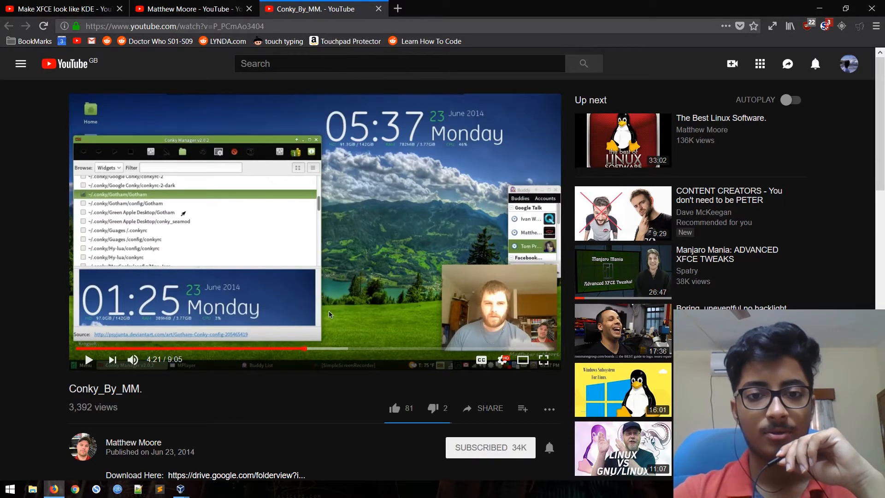
{"action": "left_click", "coordinate": [69, 9]}
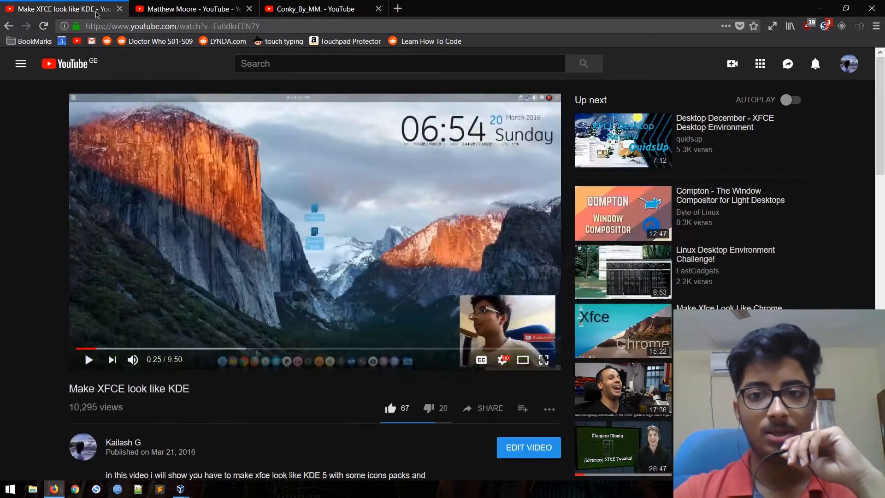
{"action": "left_click", "coordinate": [317, 8]}
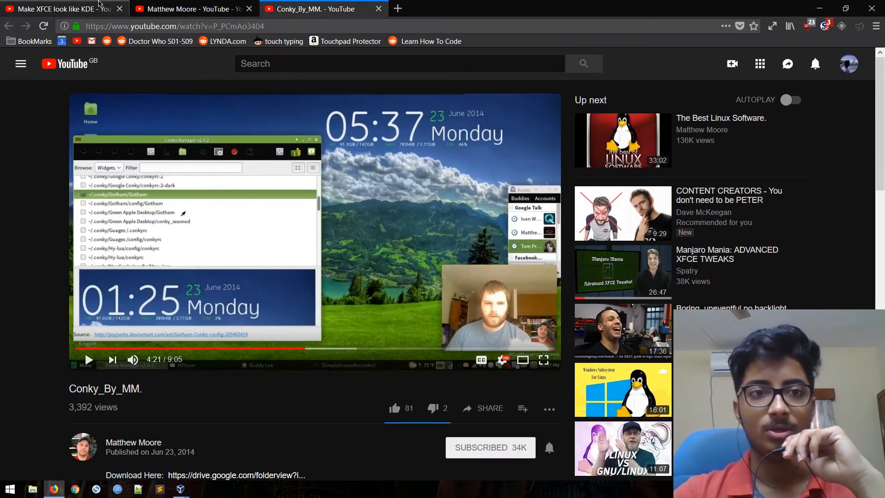
{"action": "left_click", "coordinate": [64, 8]}
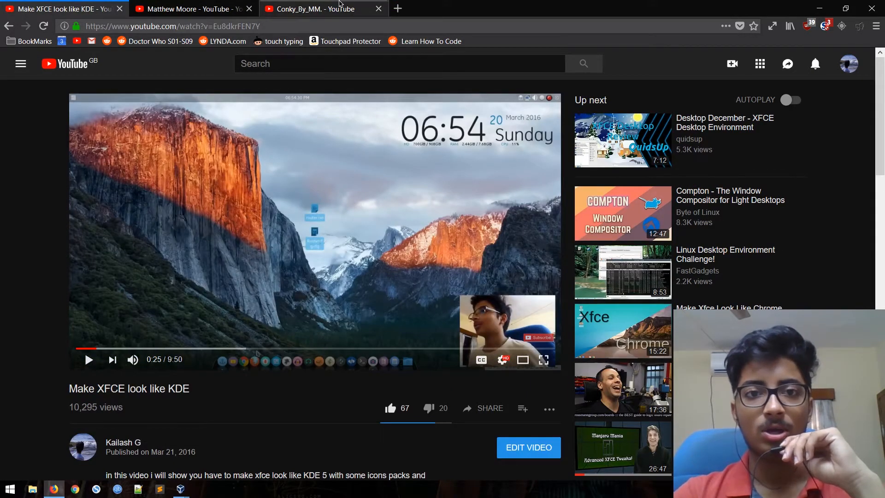
{"action": "left_click", "coordinate": [313, 8]}
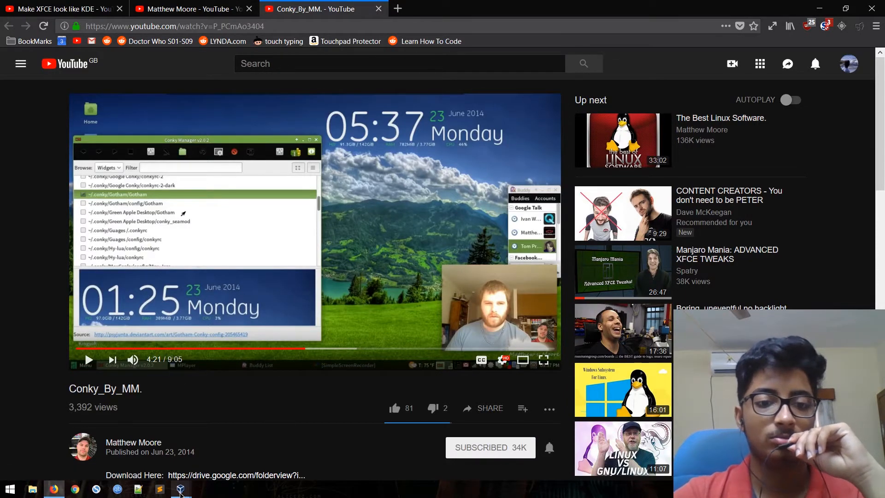
{"action": "left_click", "coordinate": [180, 488]}
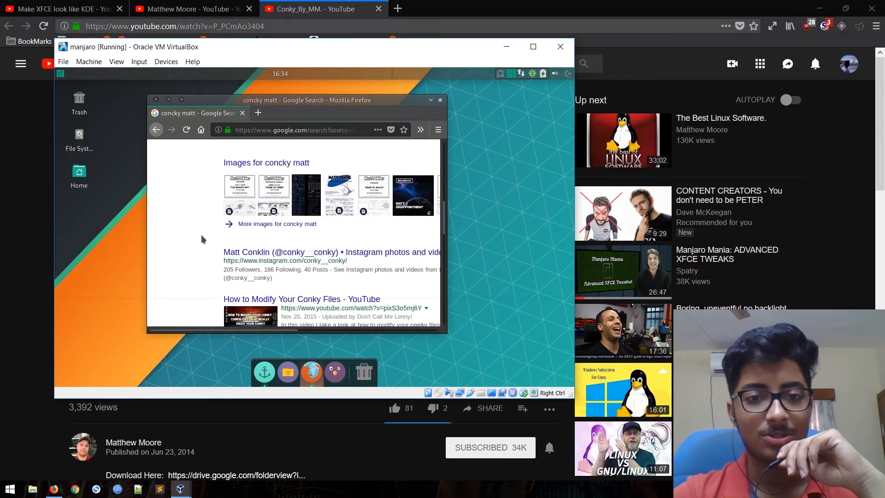
- Scroll the Google results in the VM's Firefox, then bring the host browser back in front
{"action": "scroll", "scroll_direction": "down", "scroll_amount": 3}
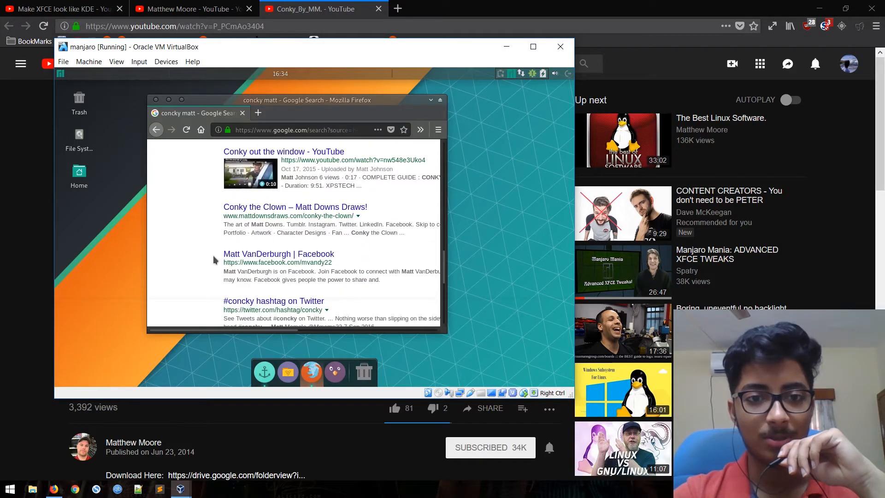
{"action": "scroll", "scroll_direction": "down", "scroll_amount": 3}
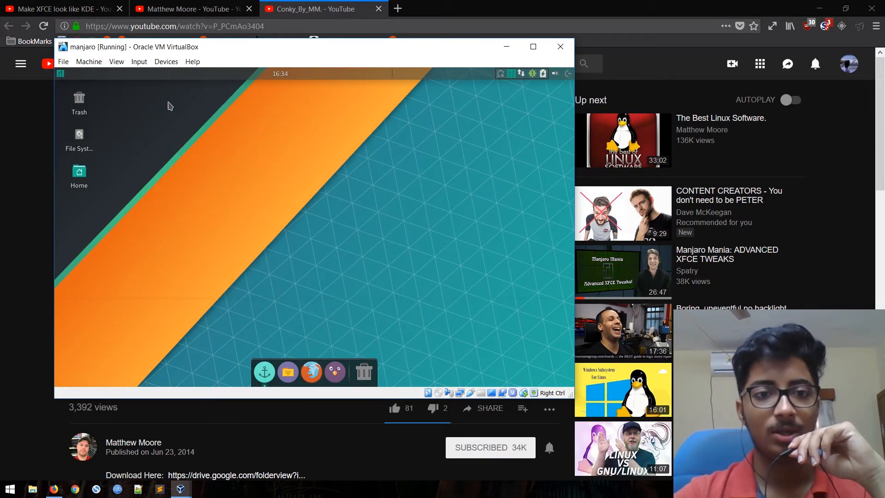
{"action": "left_click", "coordinate": [64, 9]}
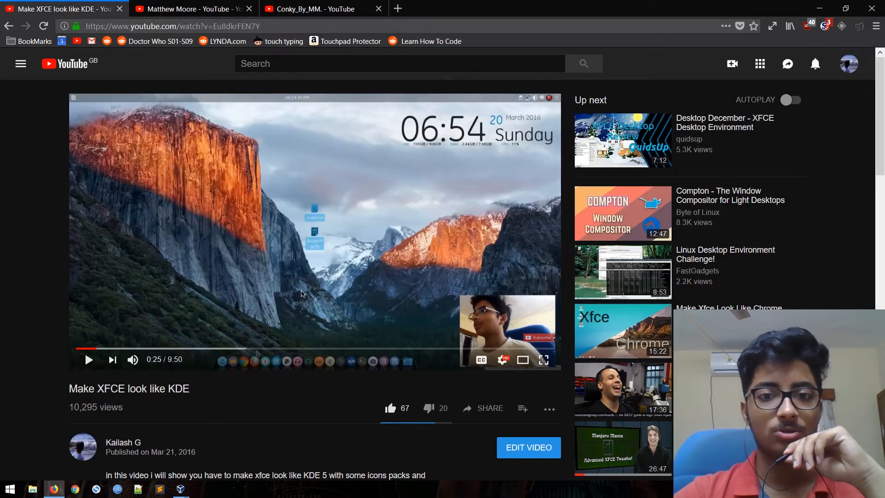
- Expand the video description to reveal the numix icon theme and gnome-breeze links
{"action": "scroll", "scroll_direction": "down", "scroll_amount": 3}
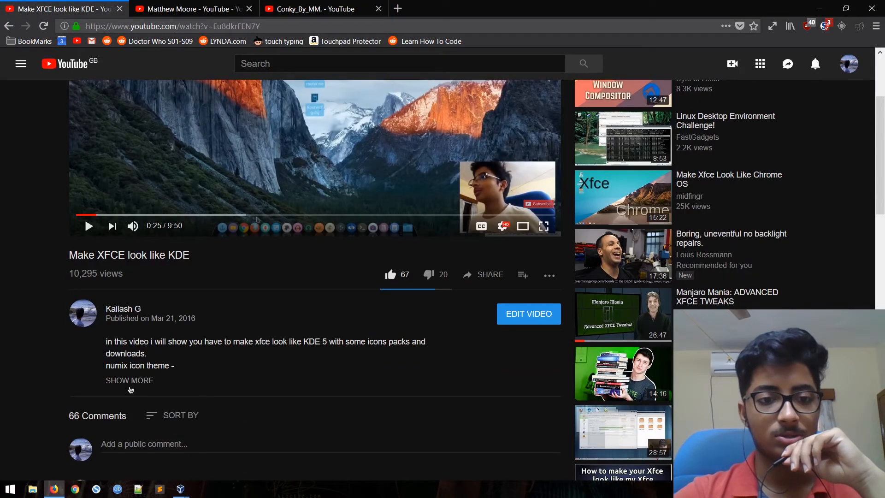
{"action": "left_click", "coordinate": [129, 379]}
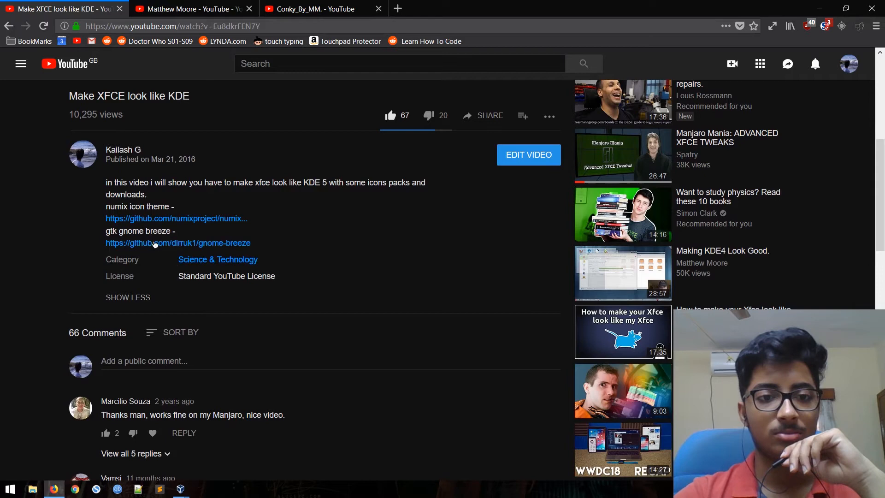
{"action": "mouse_move", "coordinate": [139, 219]}
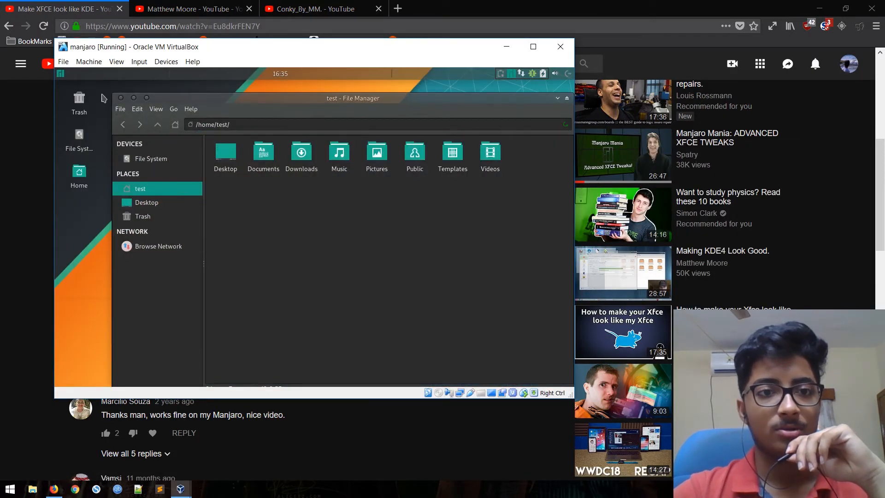
- Move the Thunar window around the Manjaro desktop and close it
{"action": "left_click_drag", "start_coordinate": [353, 98], "coordinate": [443, 179]}
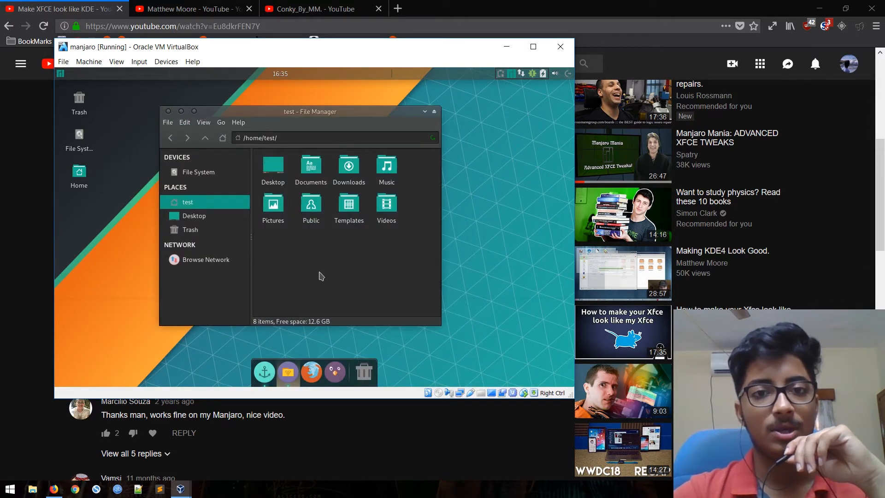
{"action": "left_click", "coordinate": [280, 74]}
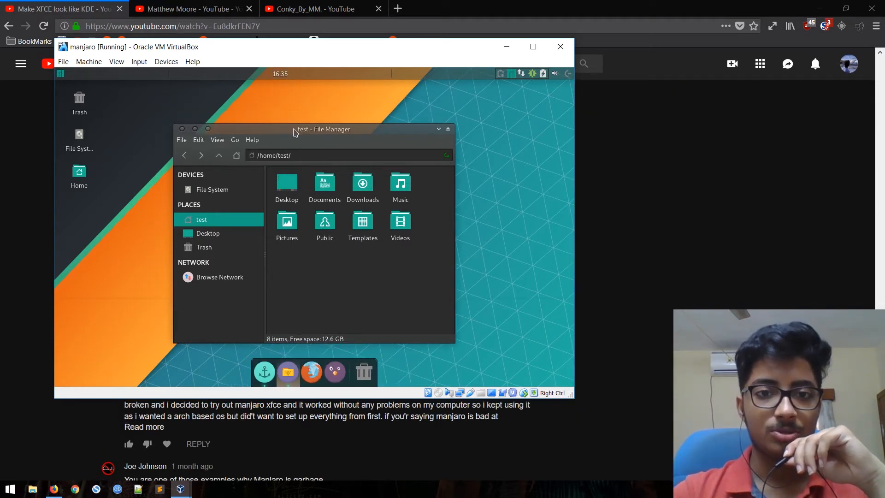
{"action": "mouse_move", "coordinate": [315, 136]}
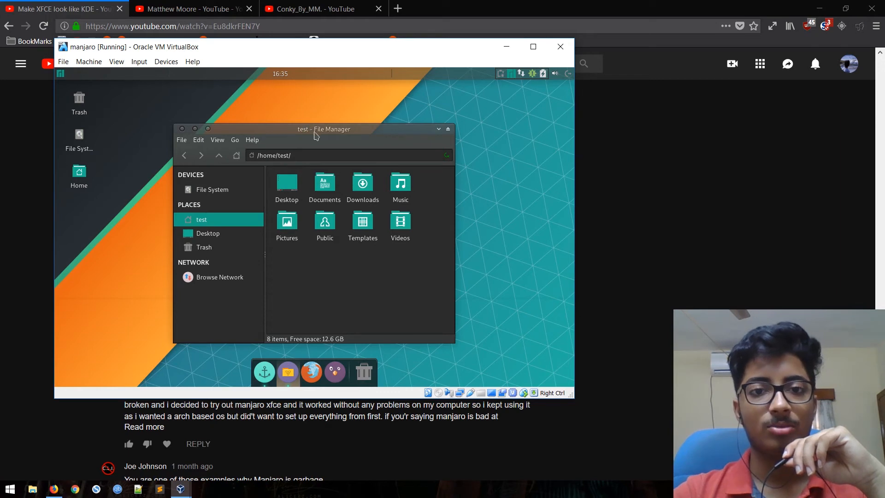
{"action": "left_click_drag", "start_coordinate": [323, 129], "coordinate": [305, 110]}
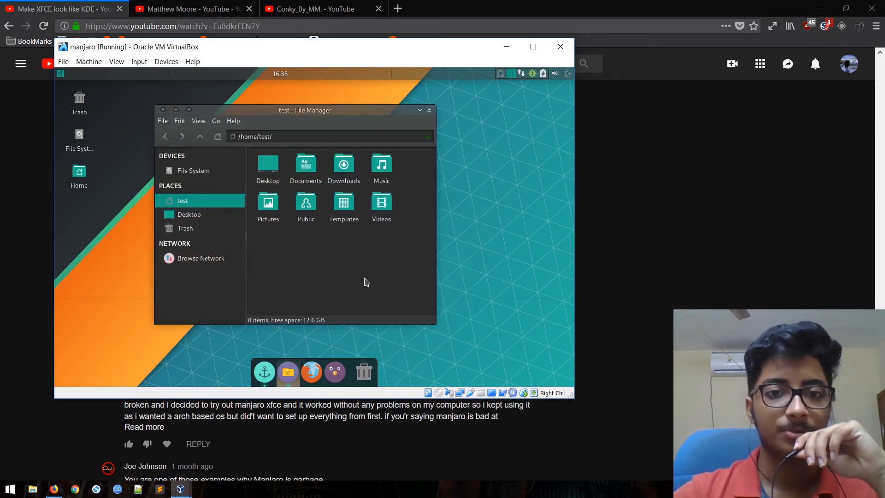
{"action": "left_click", "coordinate": [188, 214]}
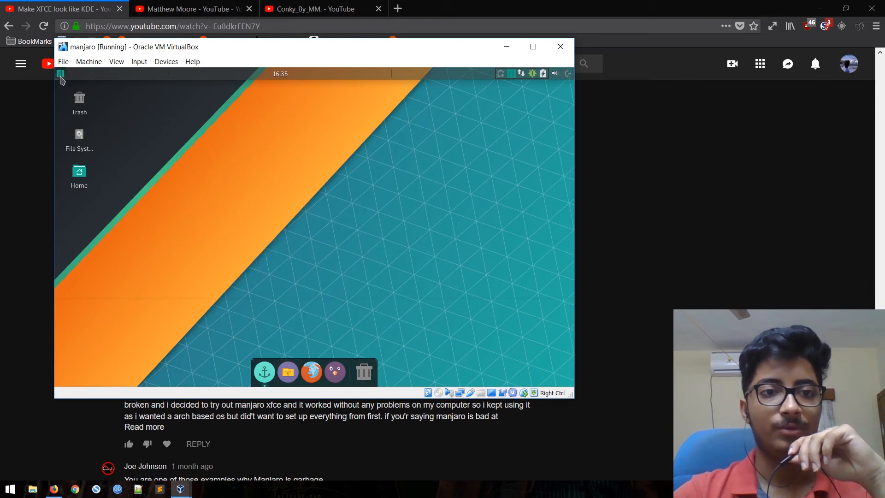
{"action": "mouse_move", "coordinate": [291, 375]}
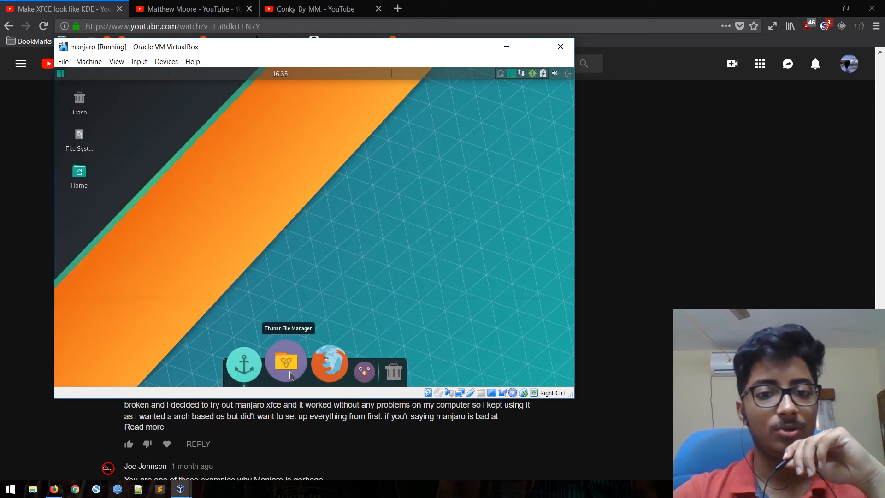
- Hover the Docky icons and show the panel volume controls
{"action": "left_click", "coordinate": [286, 363]}
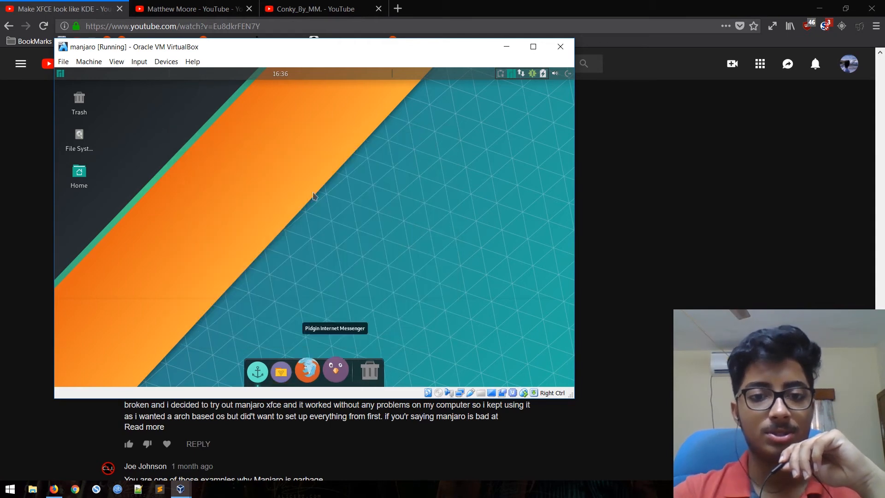
{"action": "mouse_move", "coordinate": [318, 370]}
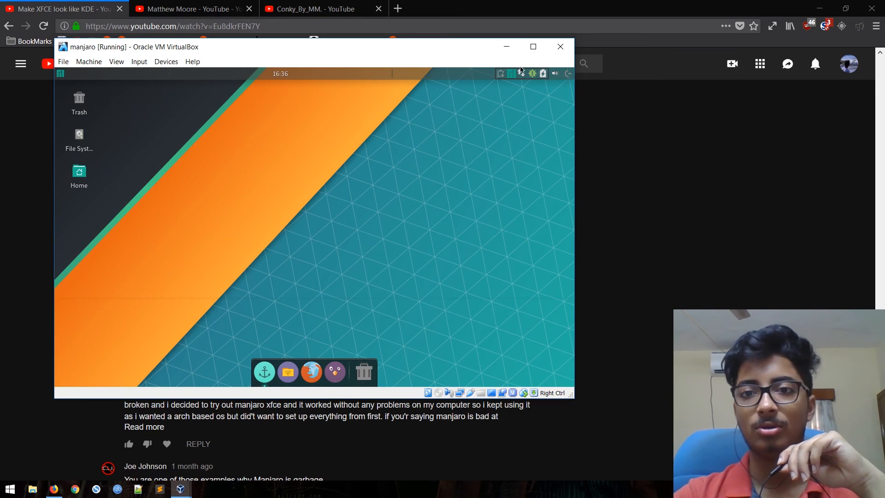
{"action": "left_click", "coordinate": [554, 74]}
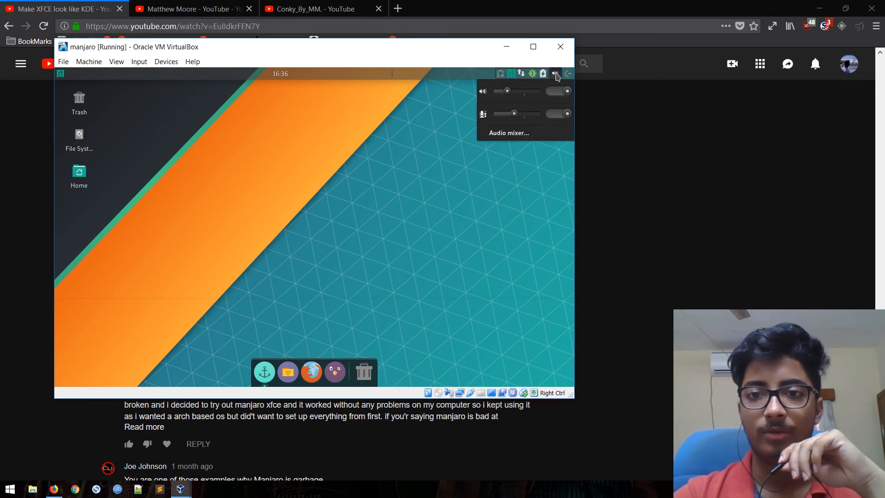